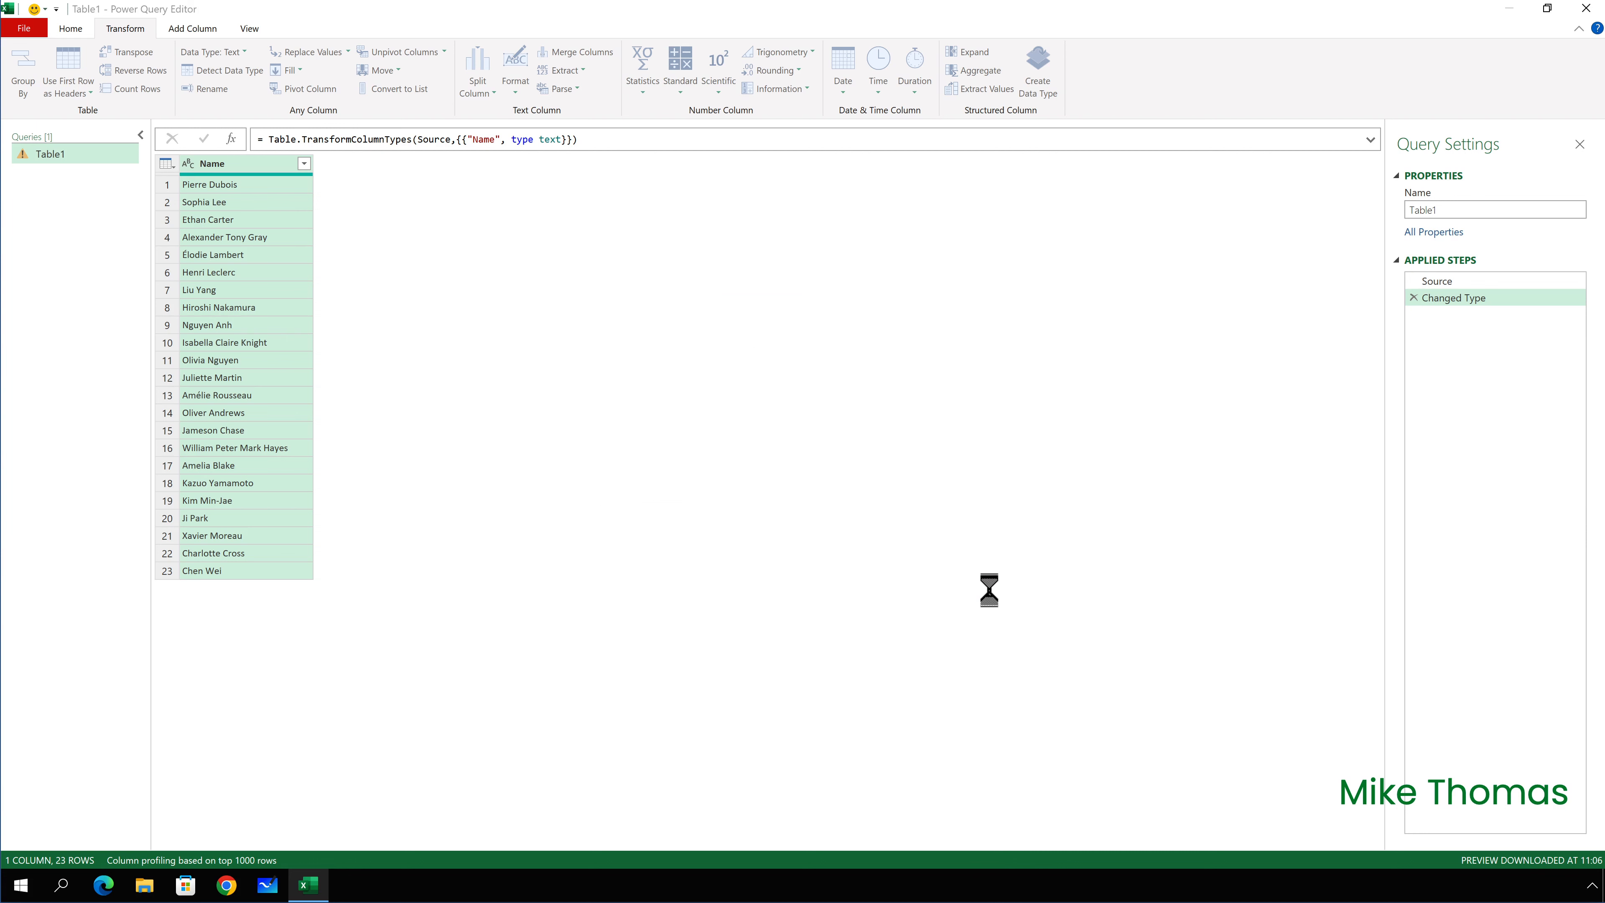
# Confirm splitting the Name column at the right-most space into Name.1 and Name.2
pyautogui.click(475, 72)
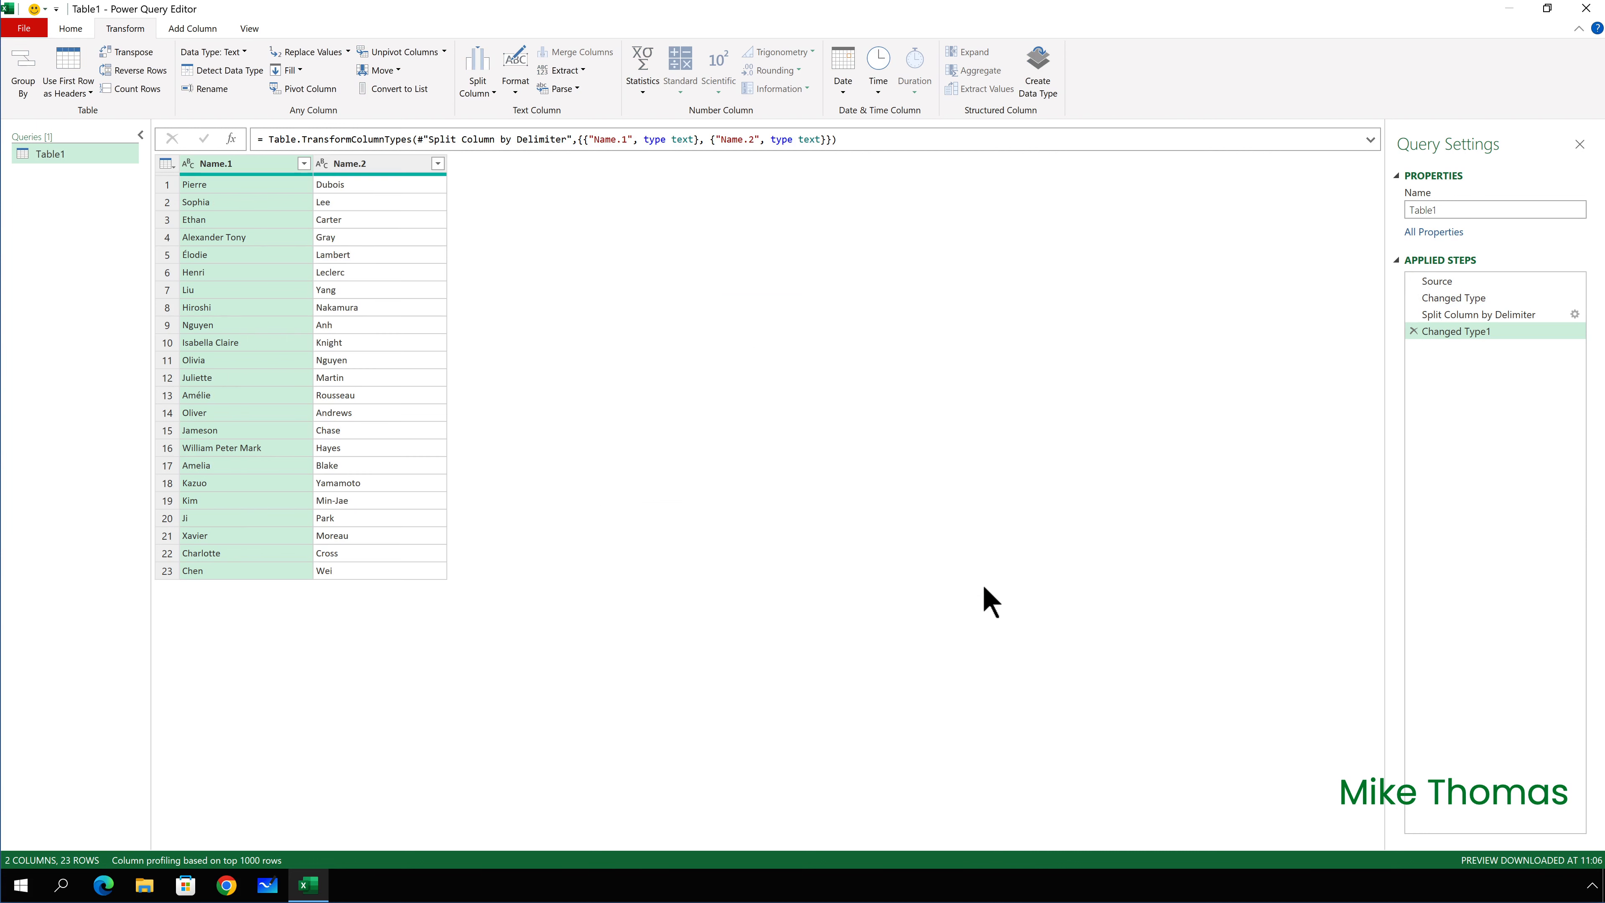
pyautogui.moveTo(884, 573)
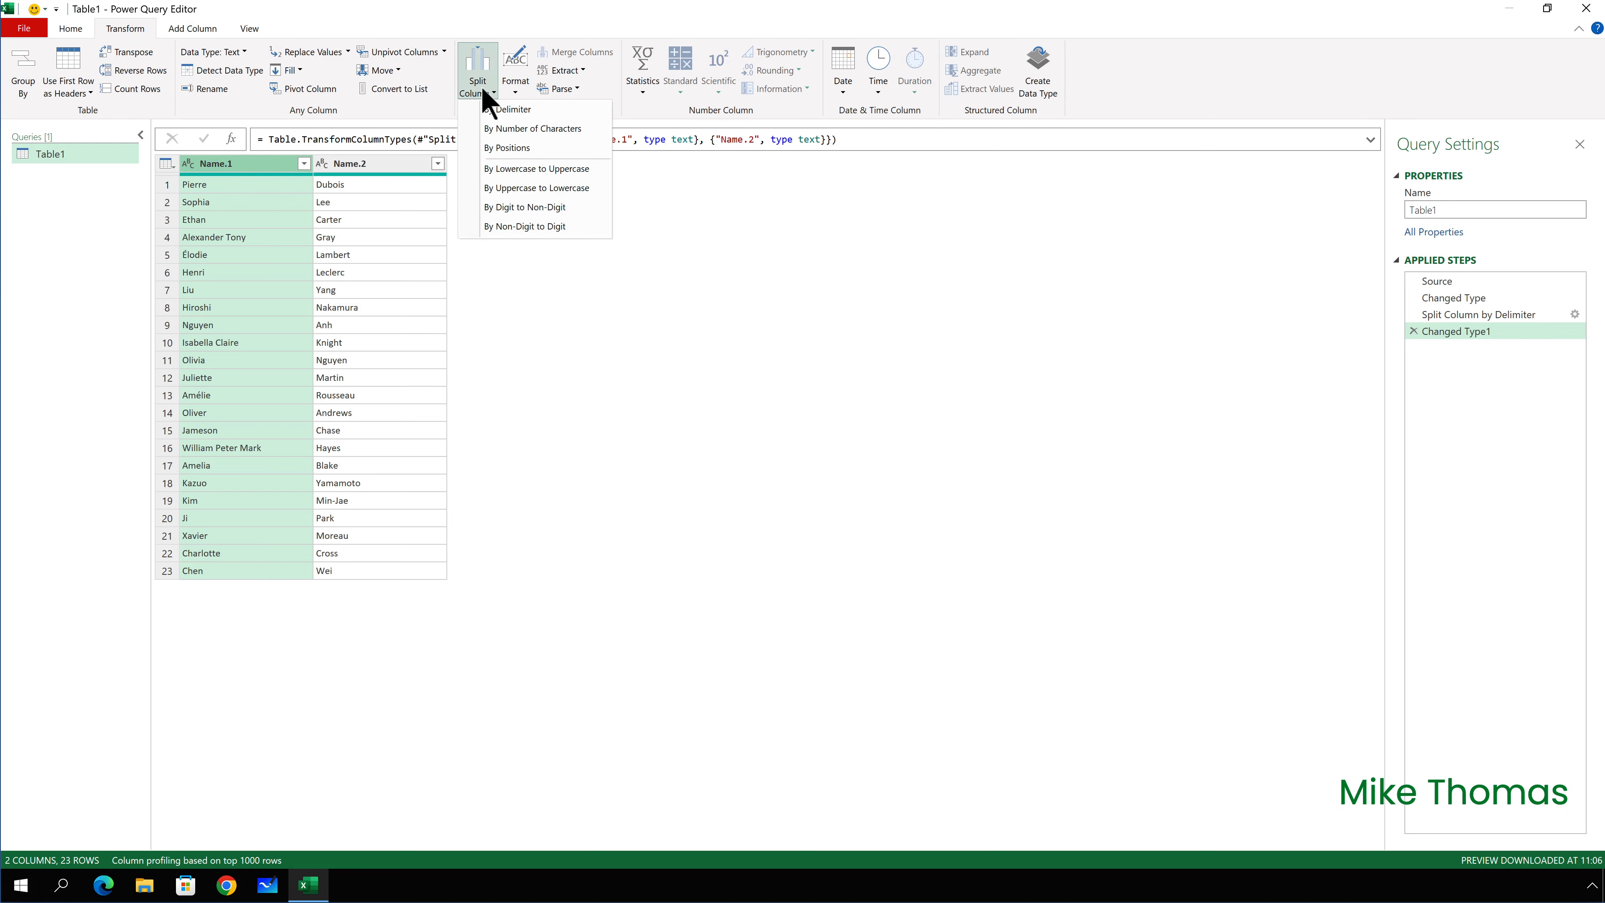
pyautogui.moveTo(537, 110)
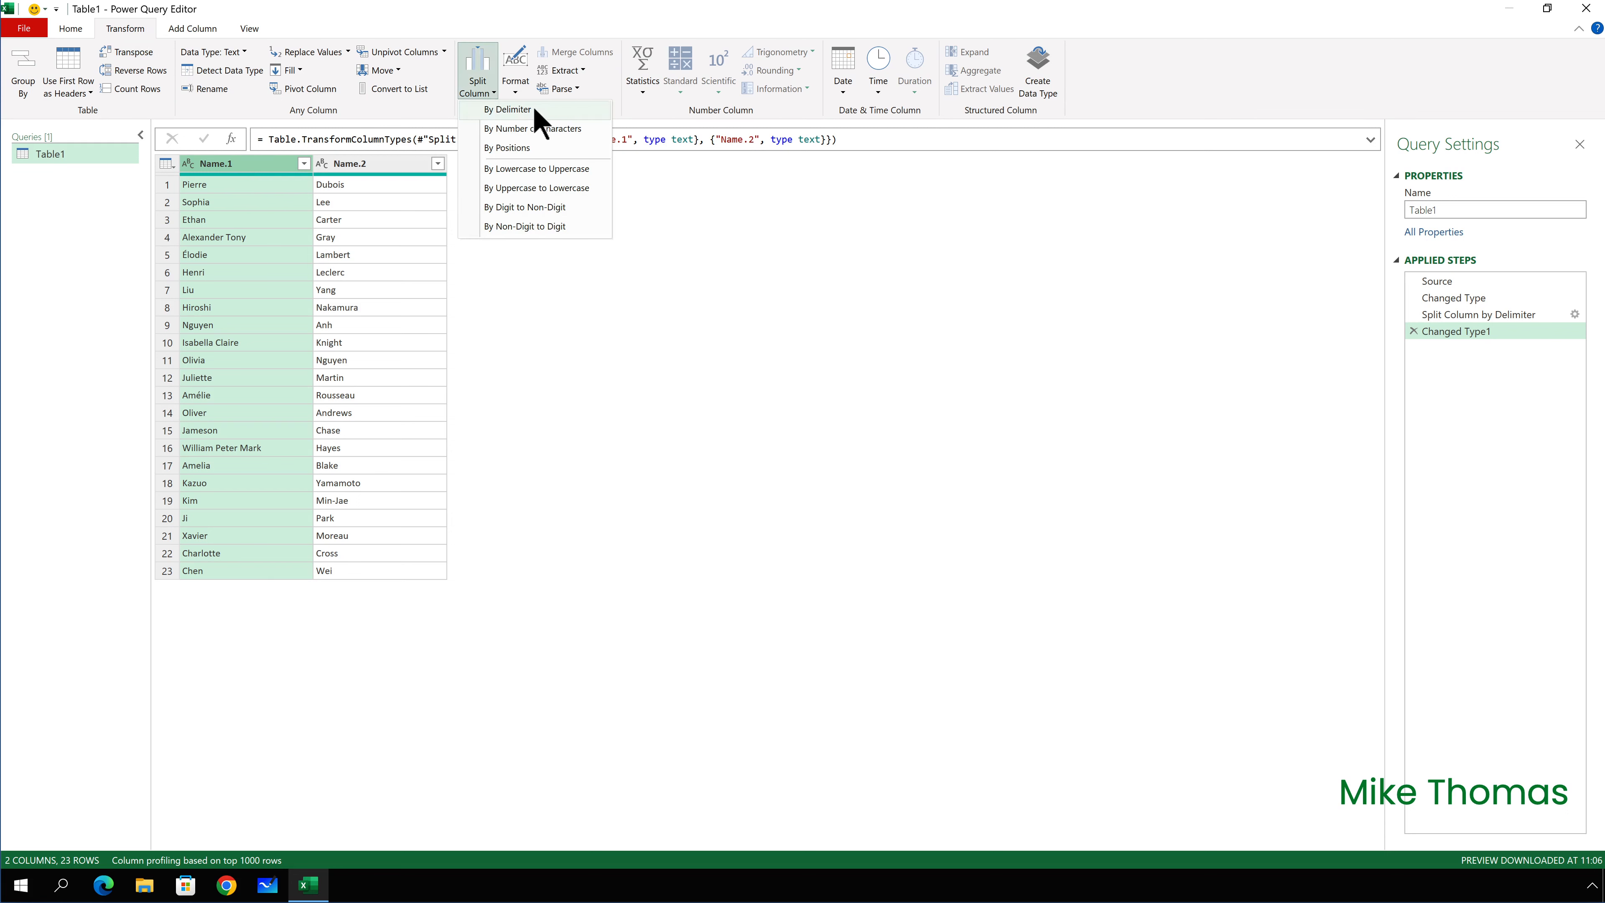
# Split Name.1 by the space delimiter at the left-most occurrence into Name.1.1 and Name.1.2
pyautogui.click(506, 109)
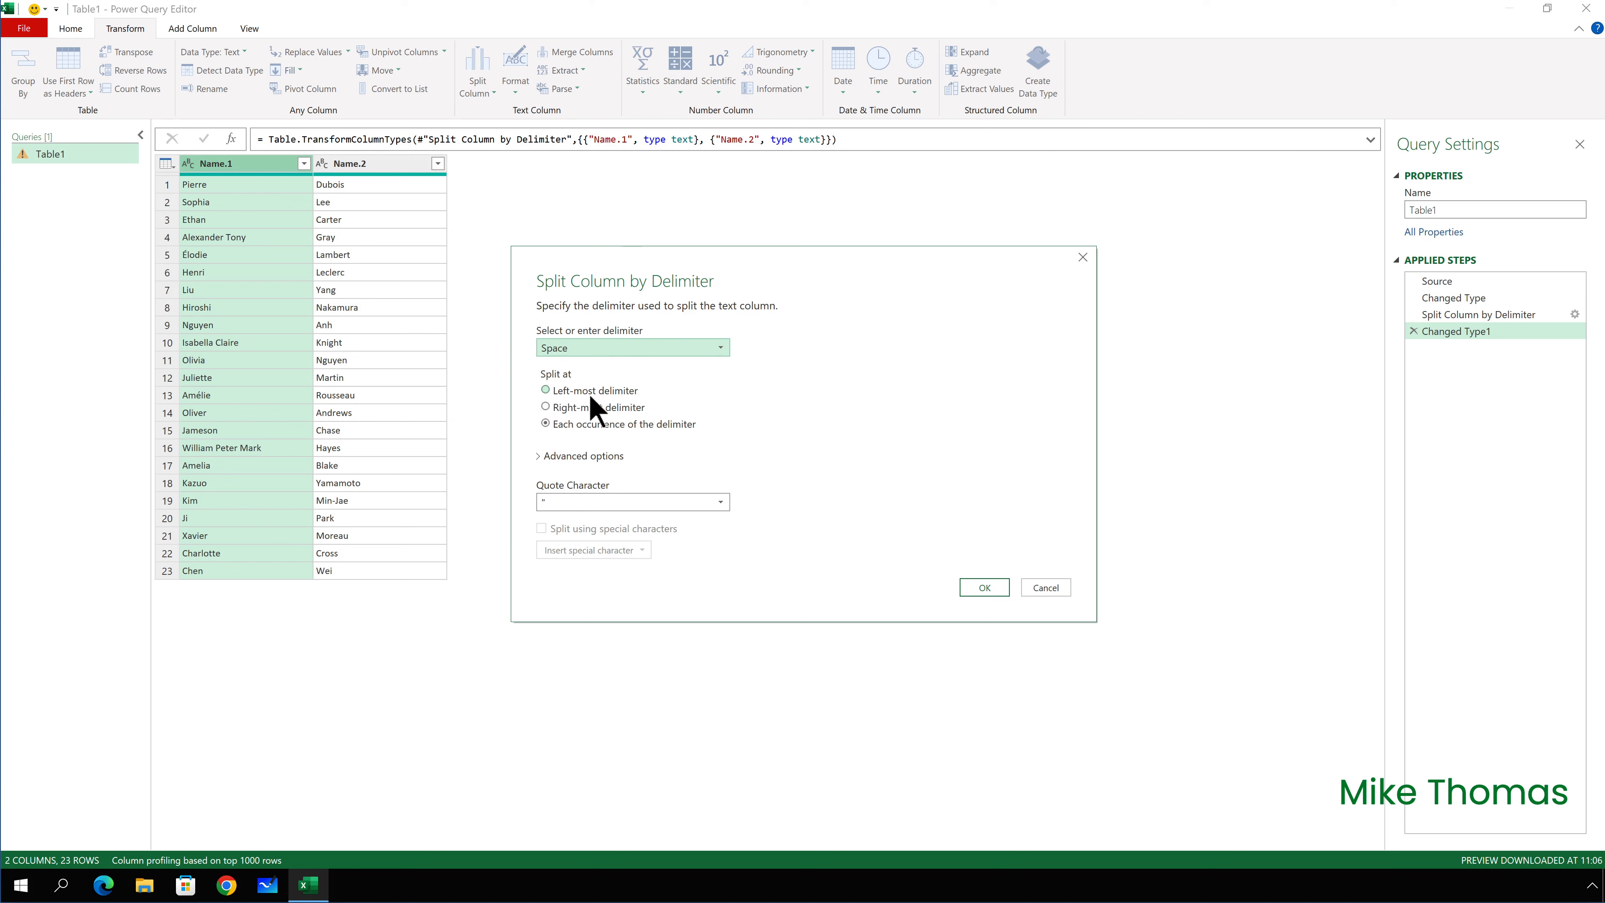
pyautogui.click(546, 390)
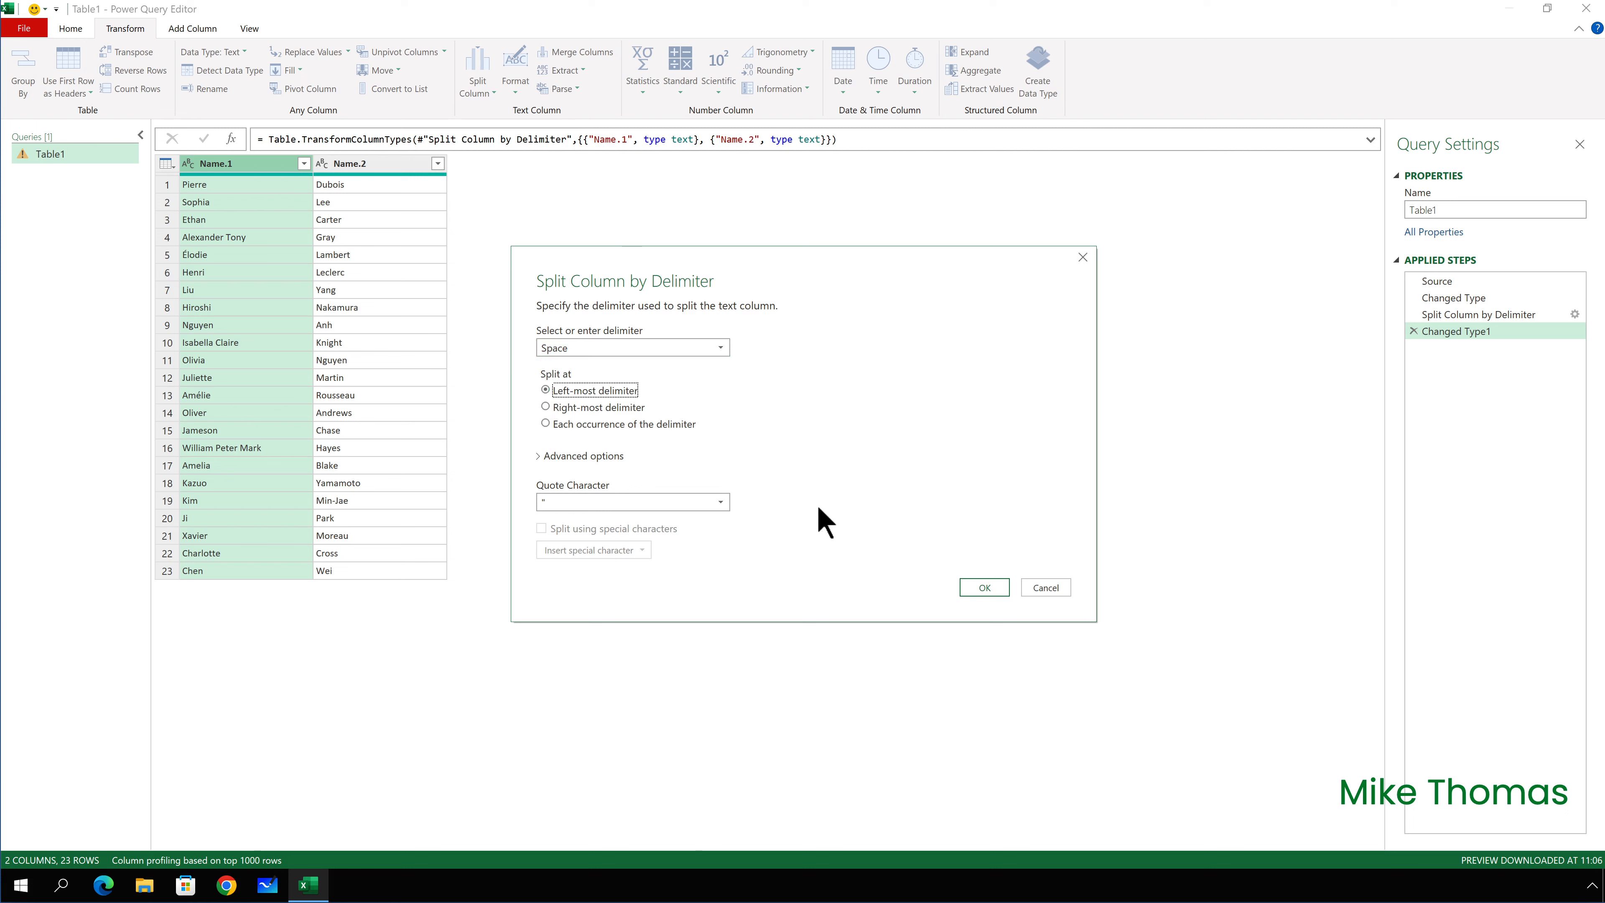
pyautogui.click(981, 586)
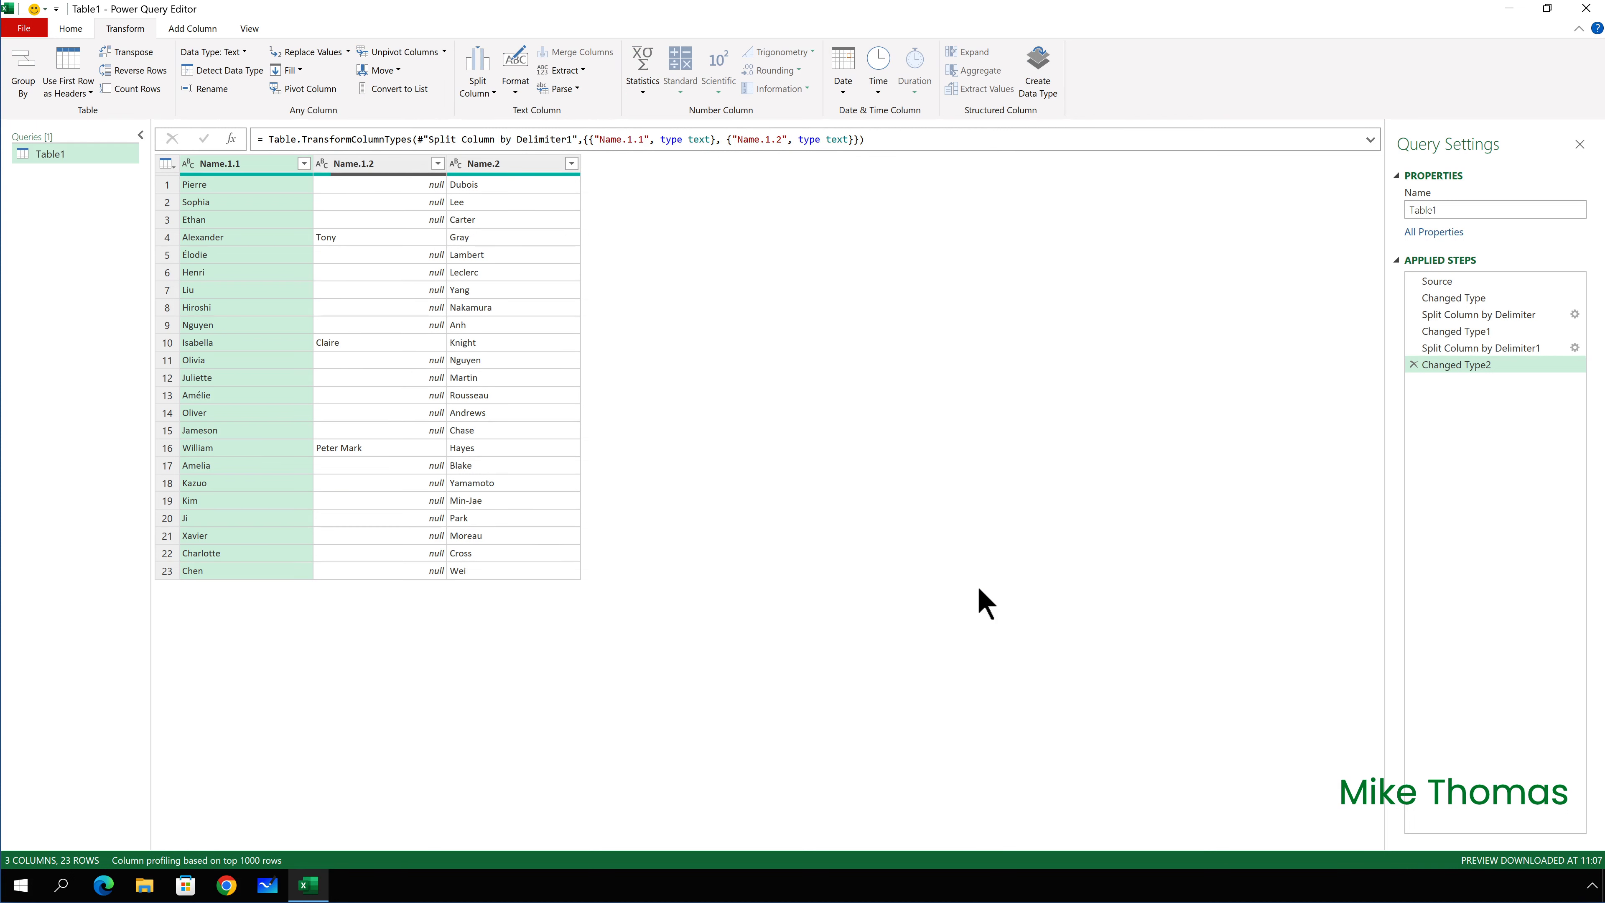
pyautogui.moveTo(394, 168)
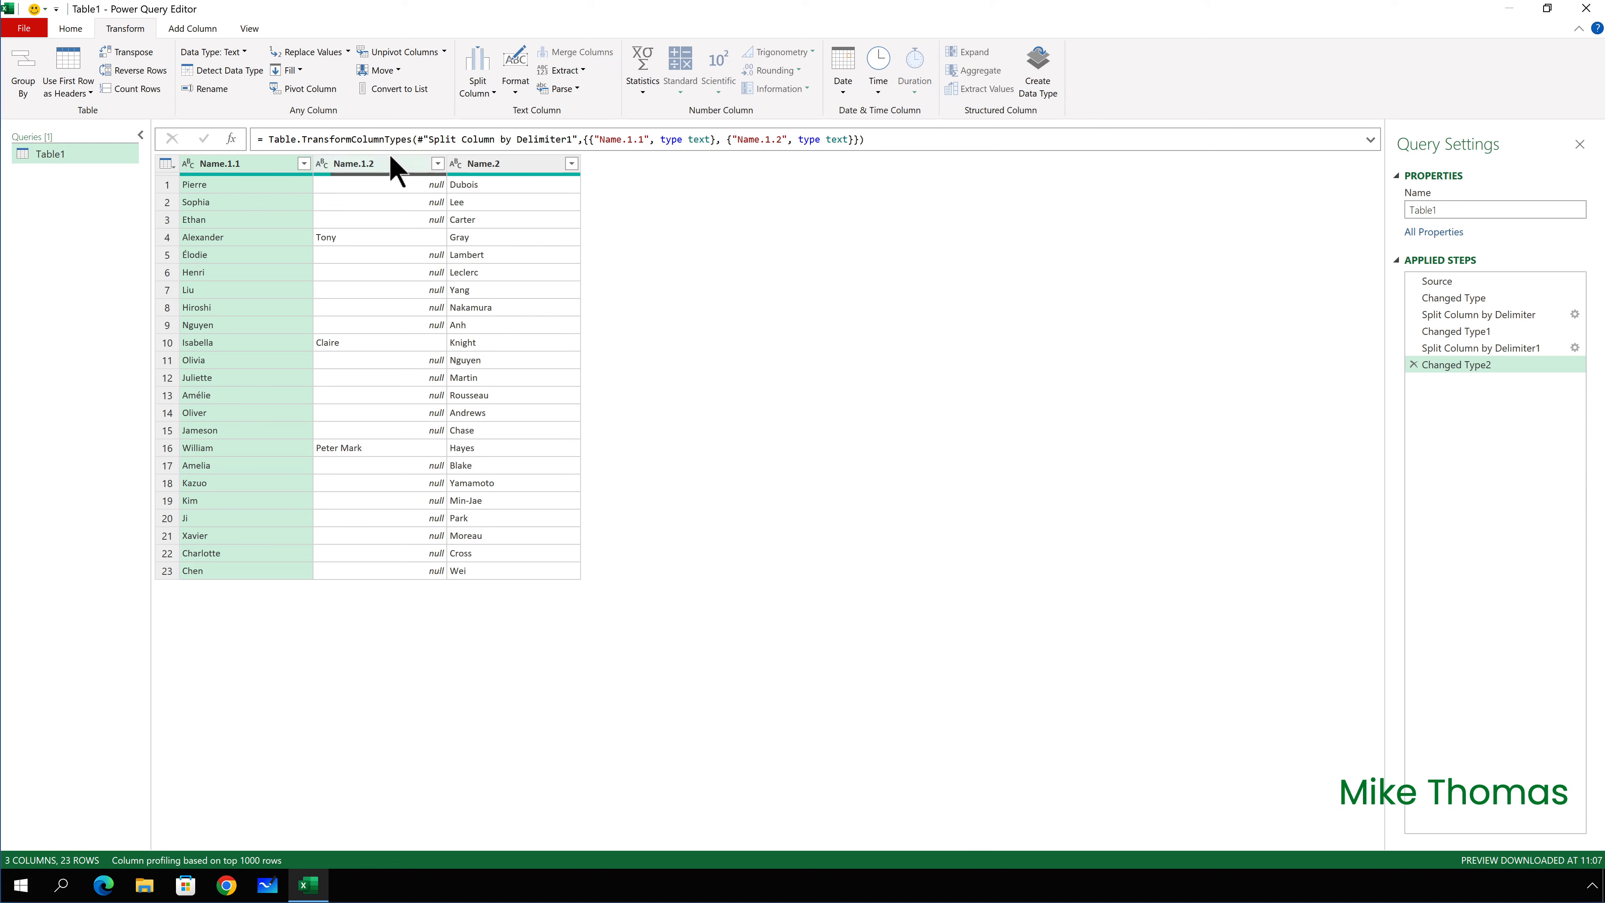
pyautogui.click(353, 163)
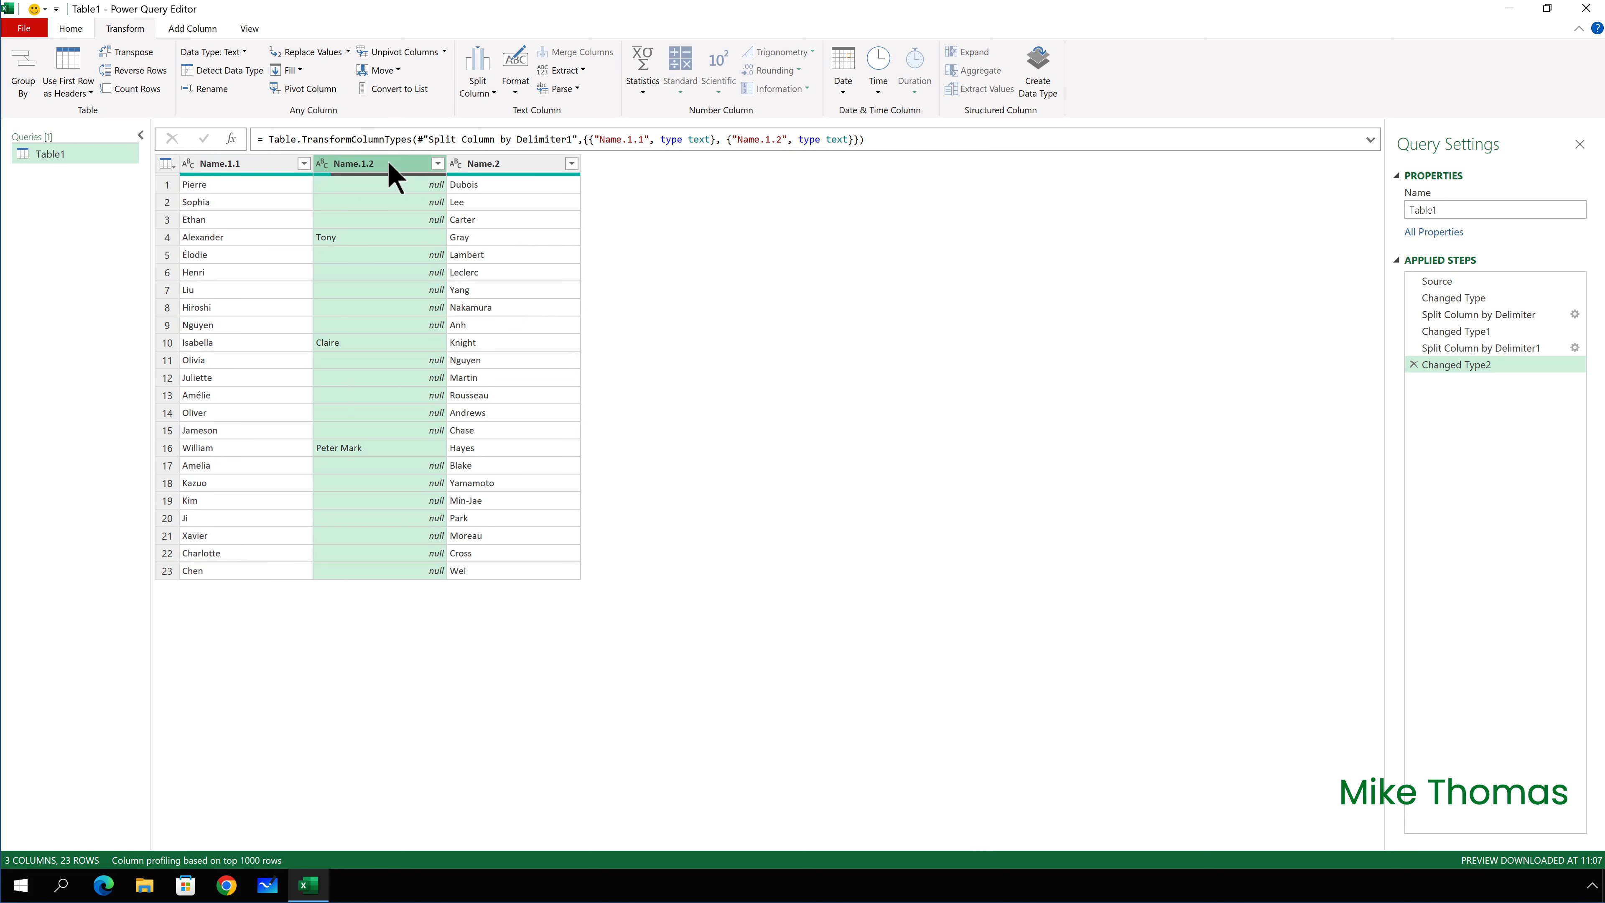
pyautogui.rightClick(352, 164)
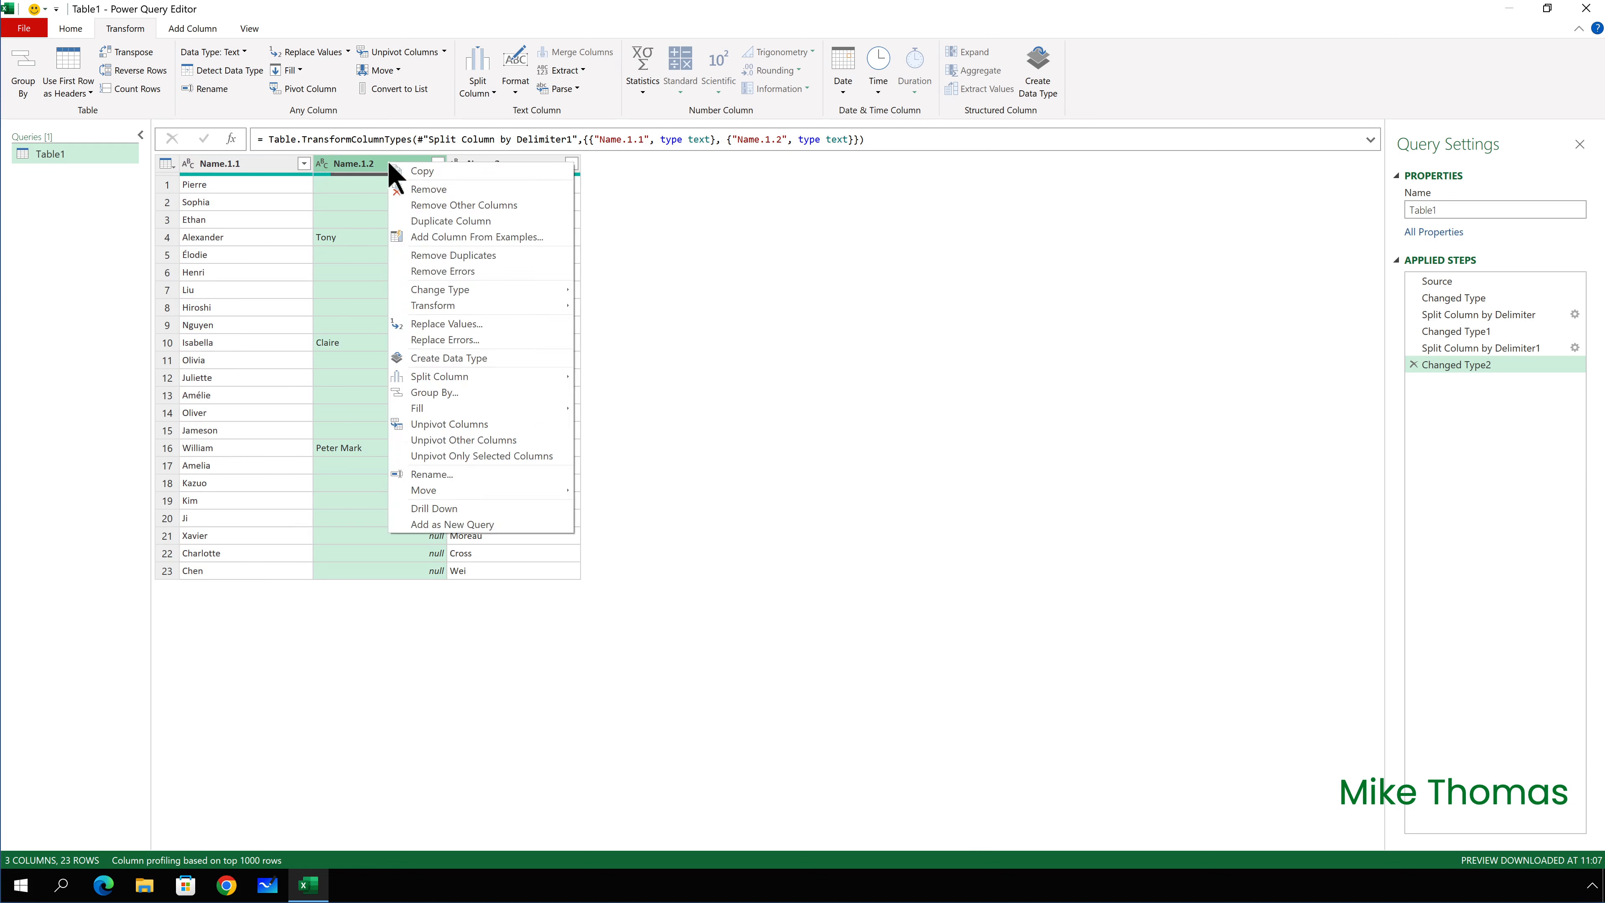
pyautogui.moveTo(423, 197)
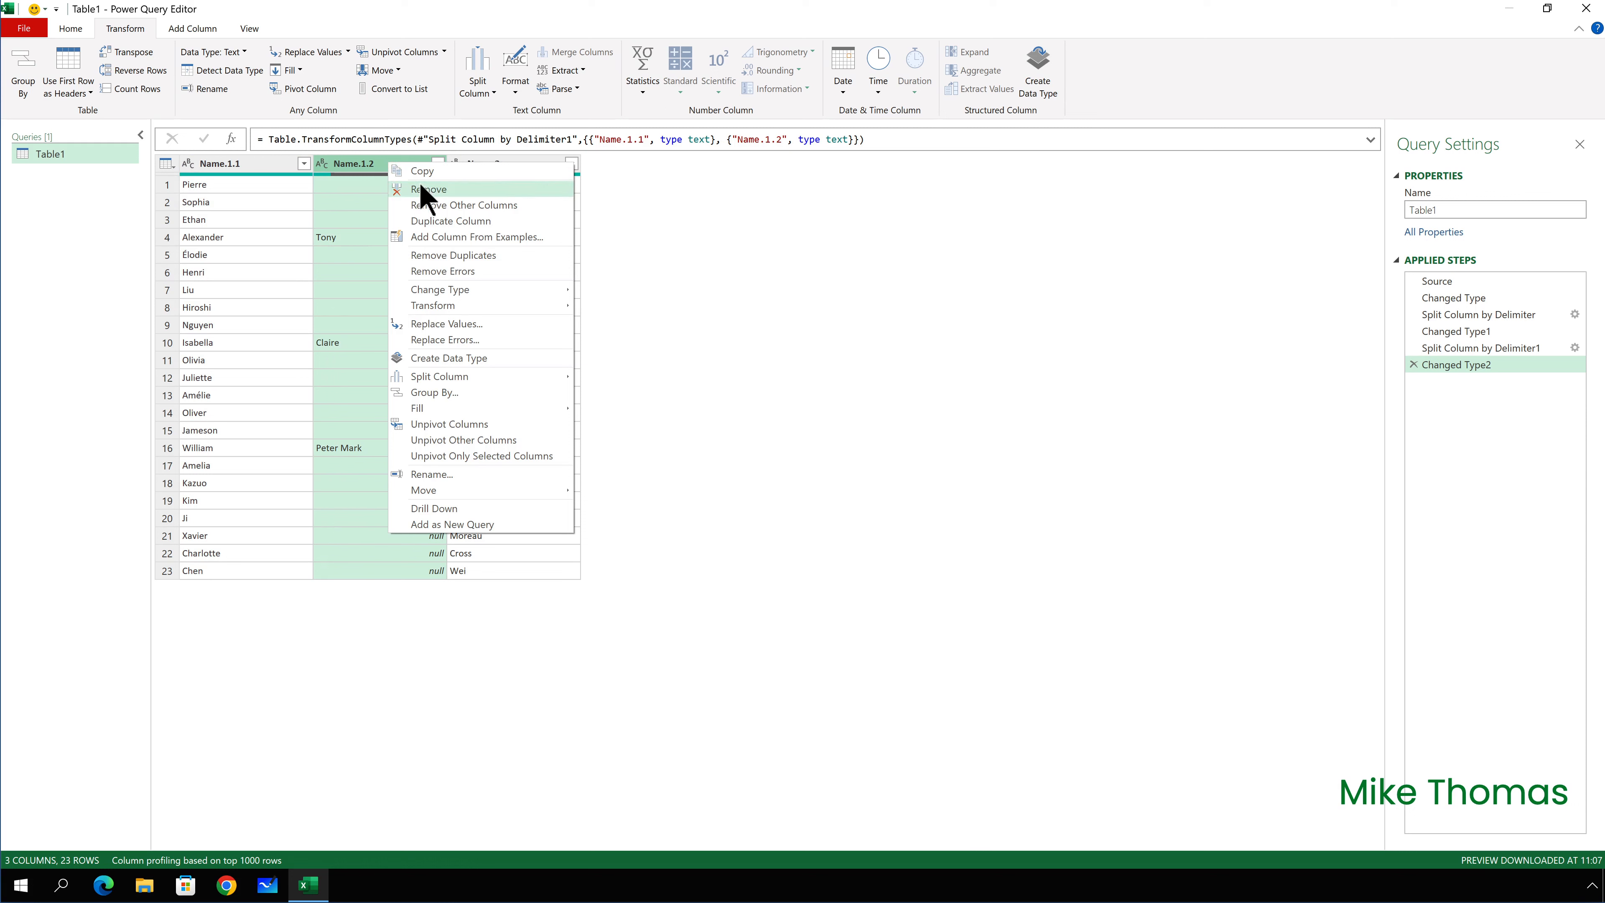
pyautogui.click(428, 188)
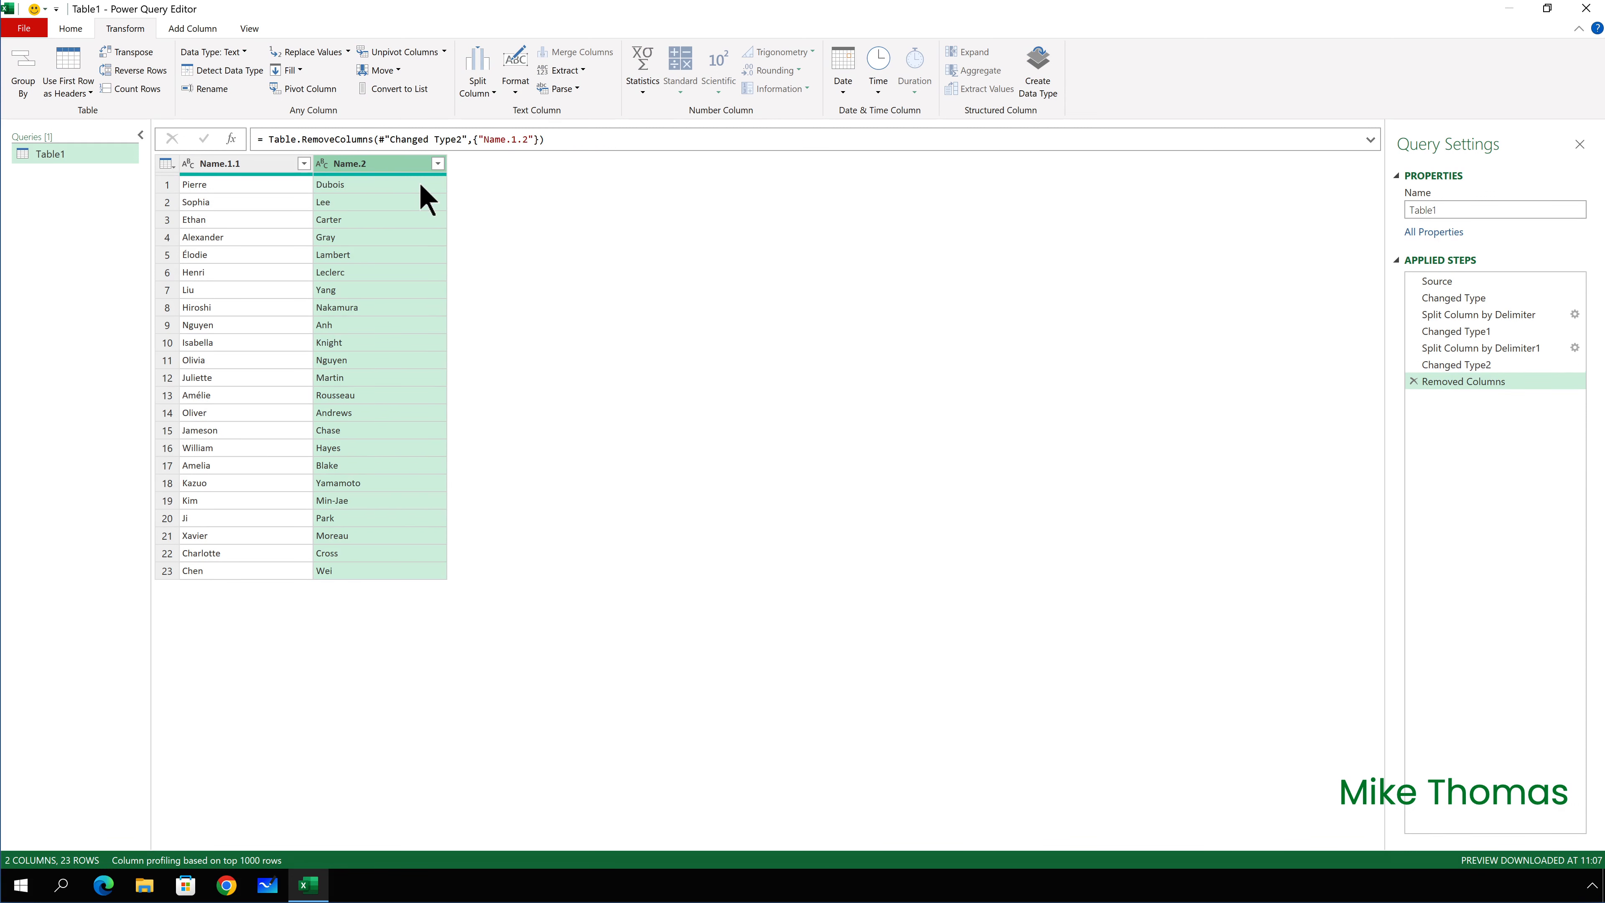
pyautogui.click(1458, 364)
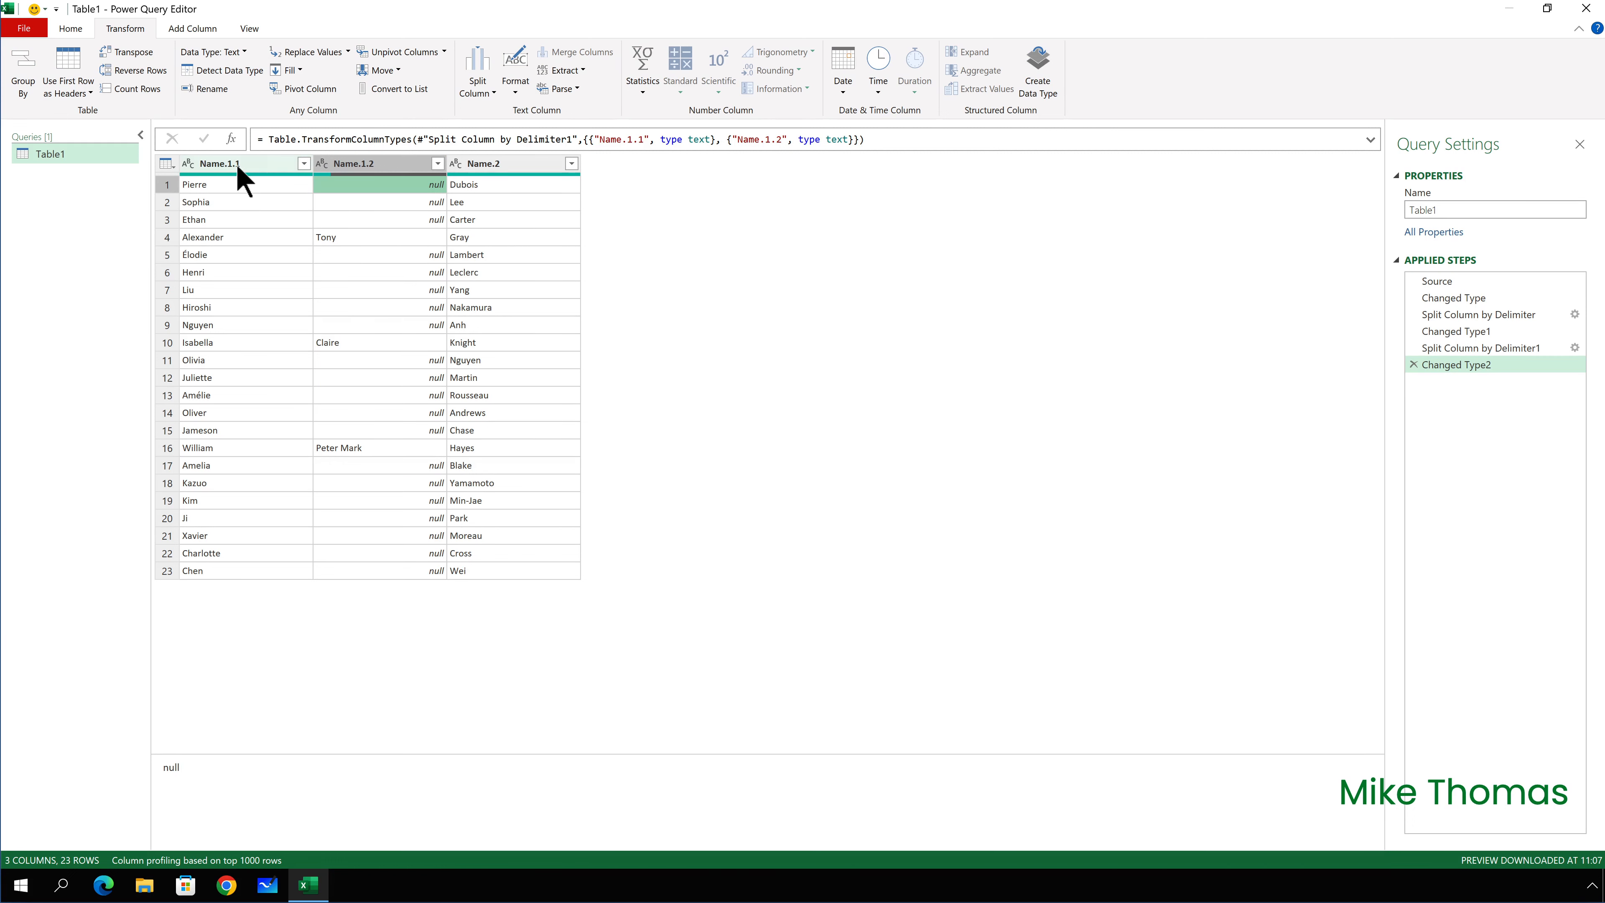
# Rename the headers to First Name, Other Names and Surname
pyautogui.doubleClick(218, 164)
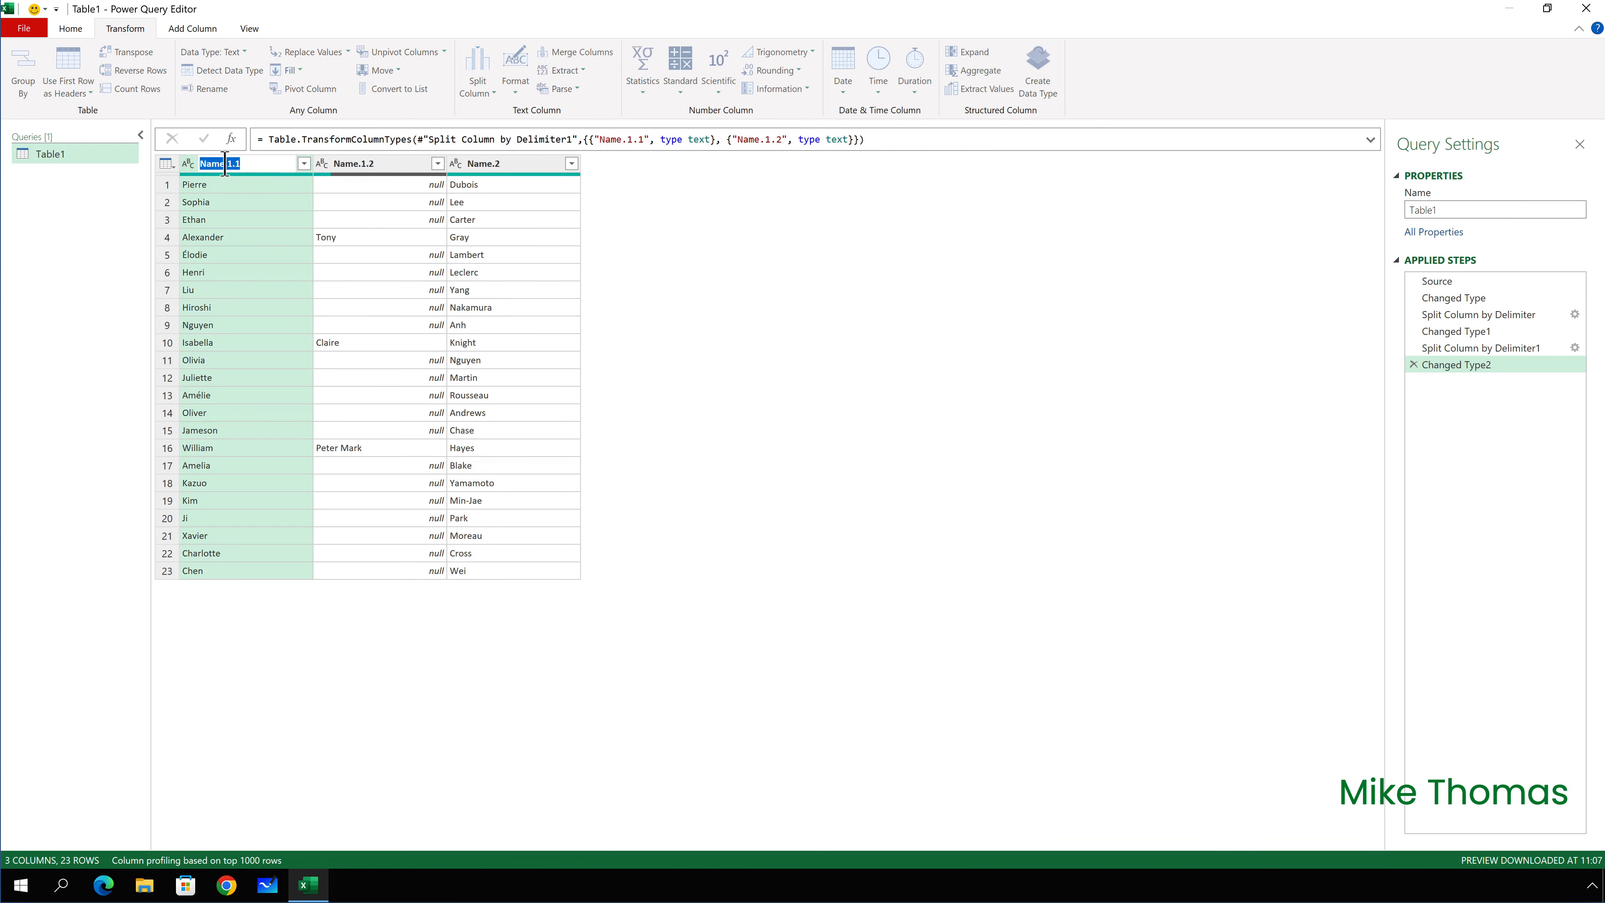
pyautogui.write('First Name')
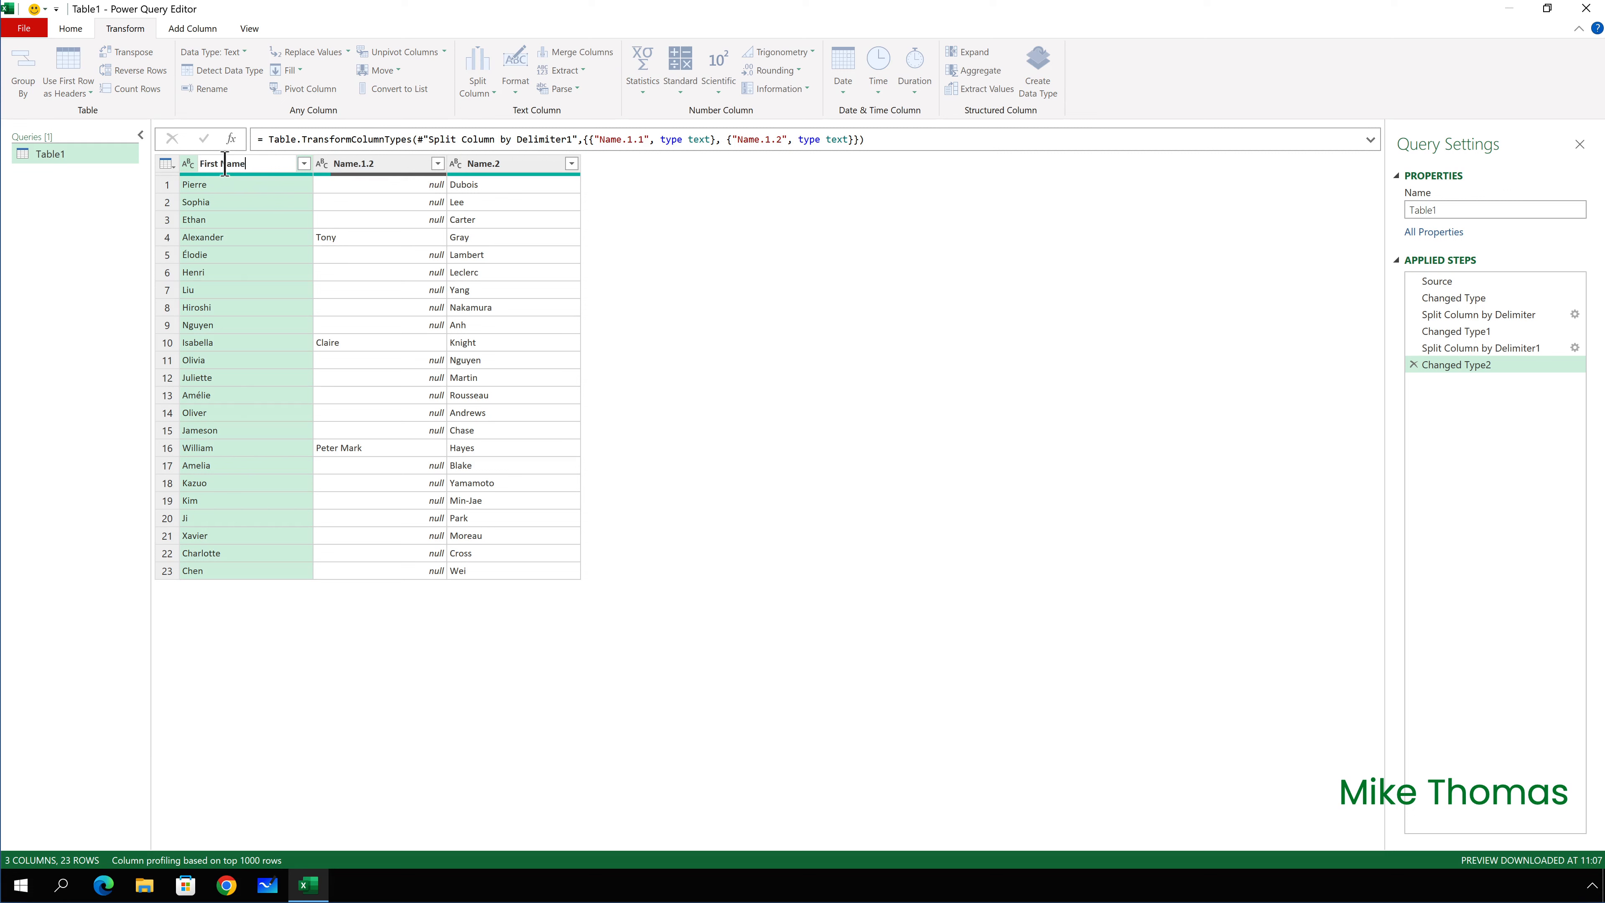
pyautogui.press('Return')
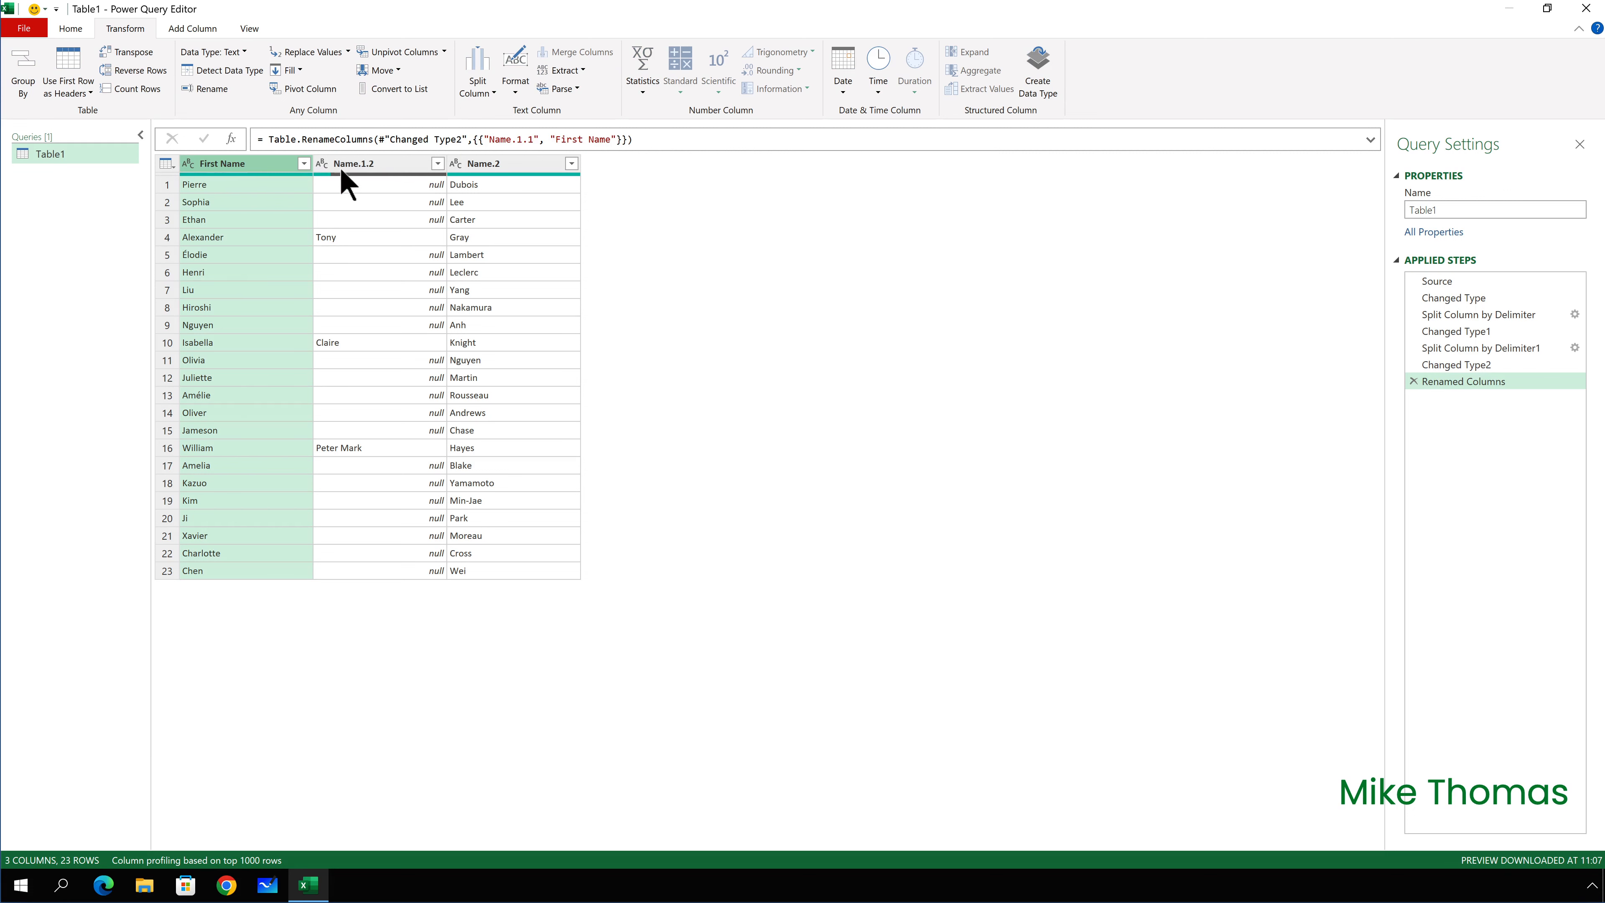
pyautogui.click(353, 163)
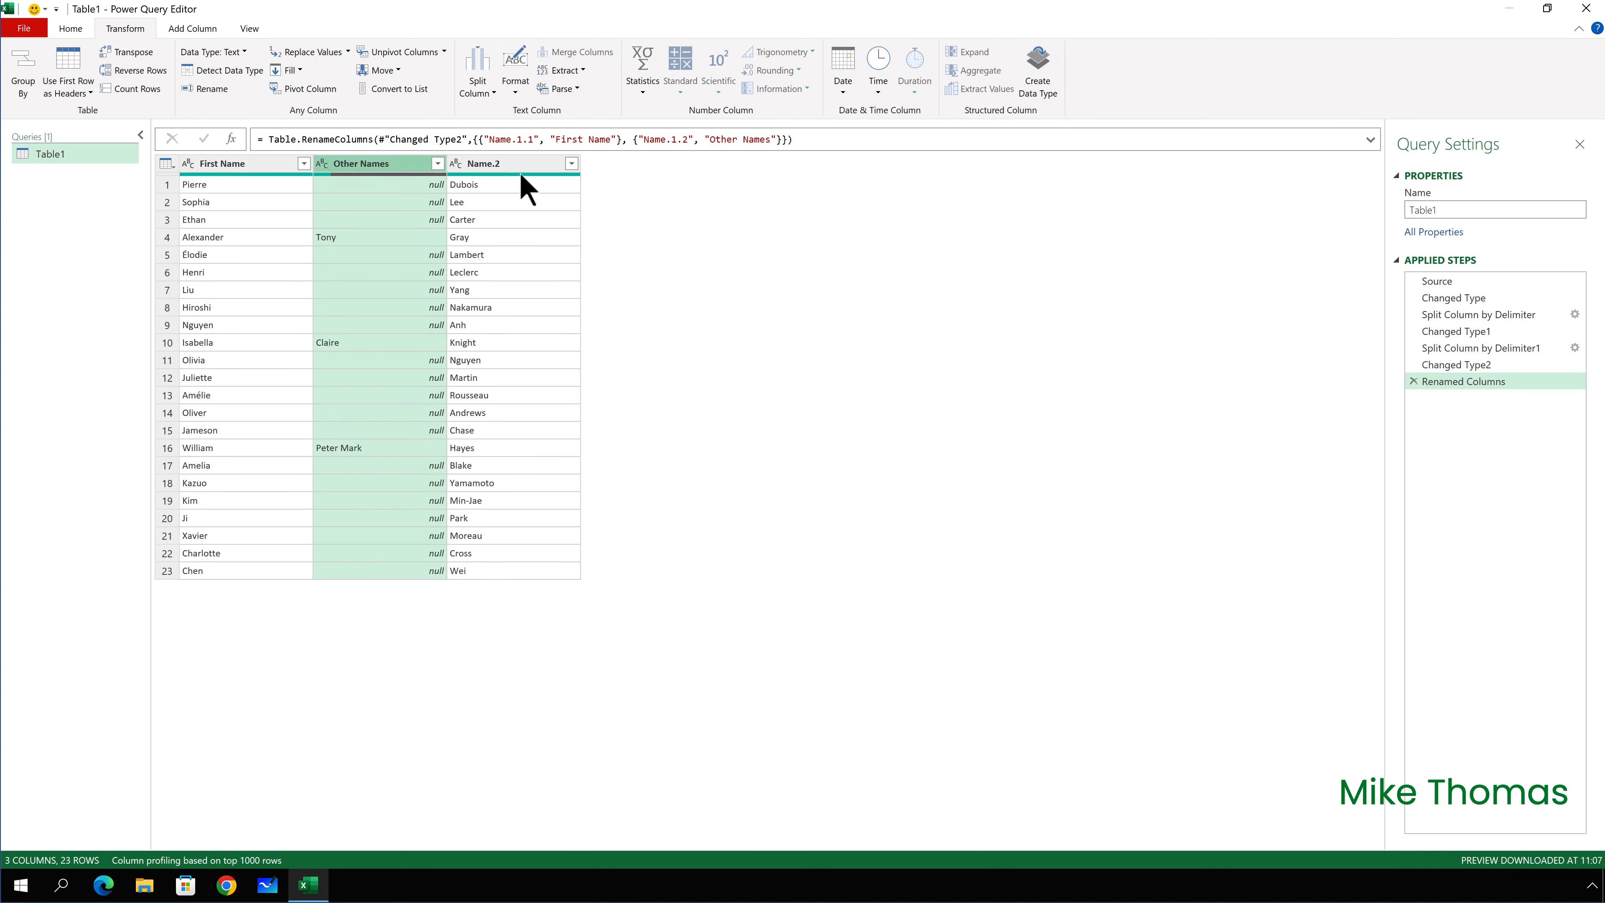
pyautogui.doubleClick(482, 163)
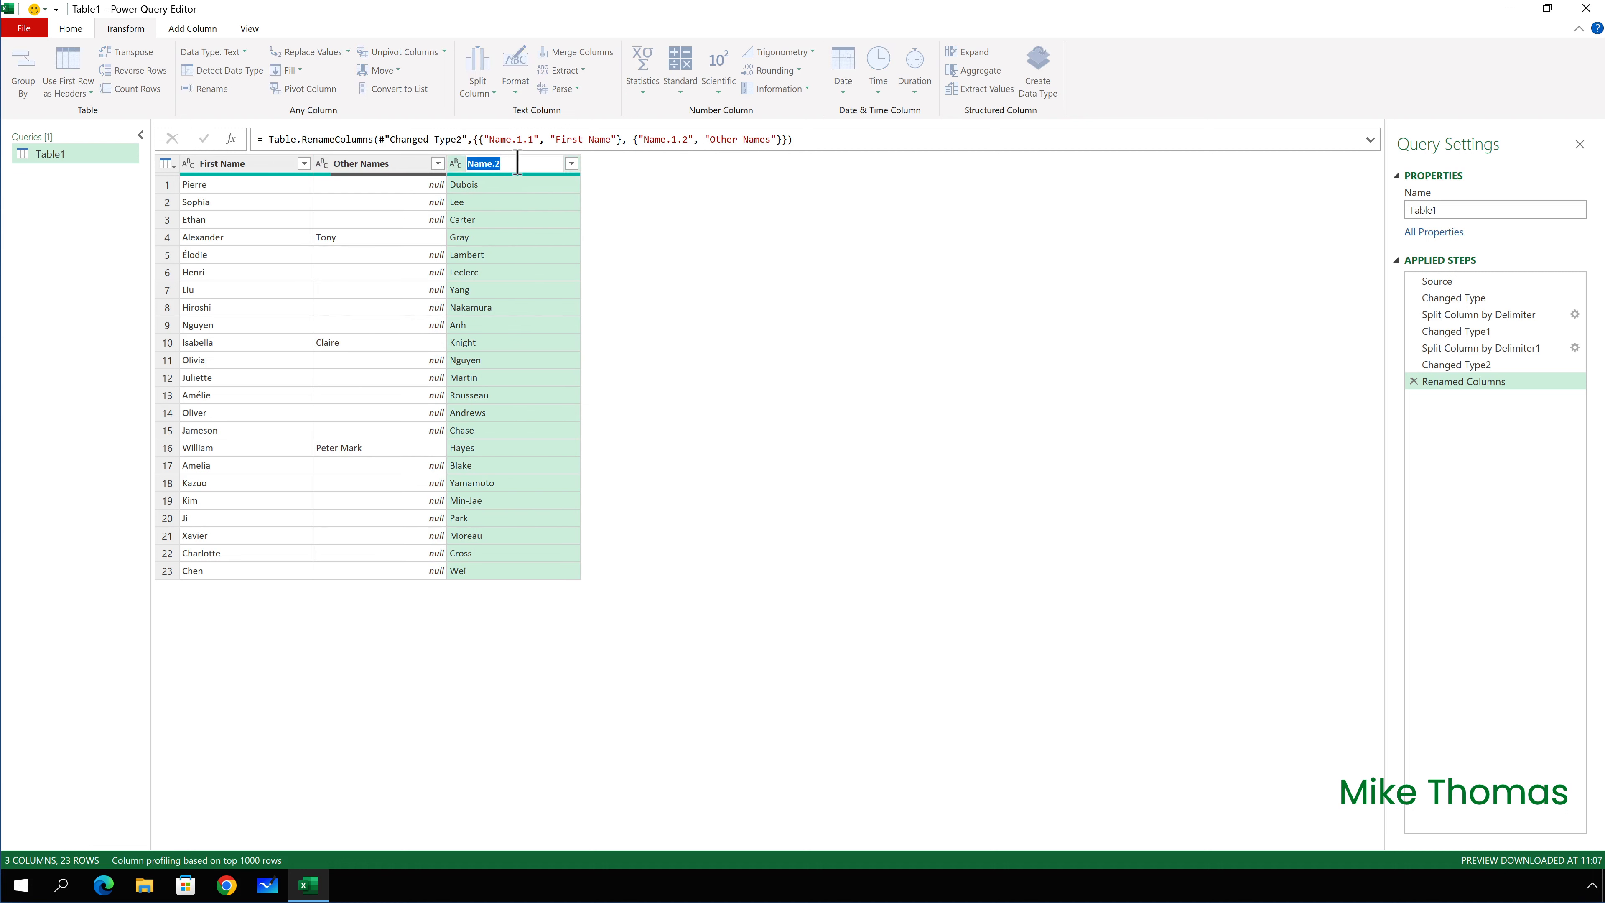
pyautogui.write('Surnam')
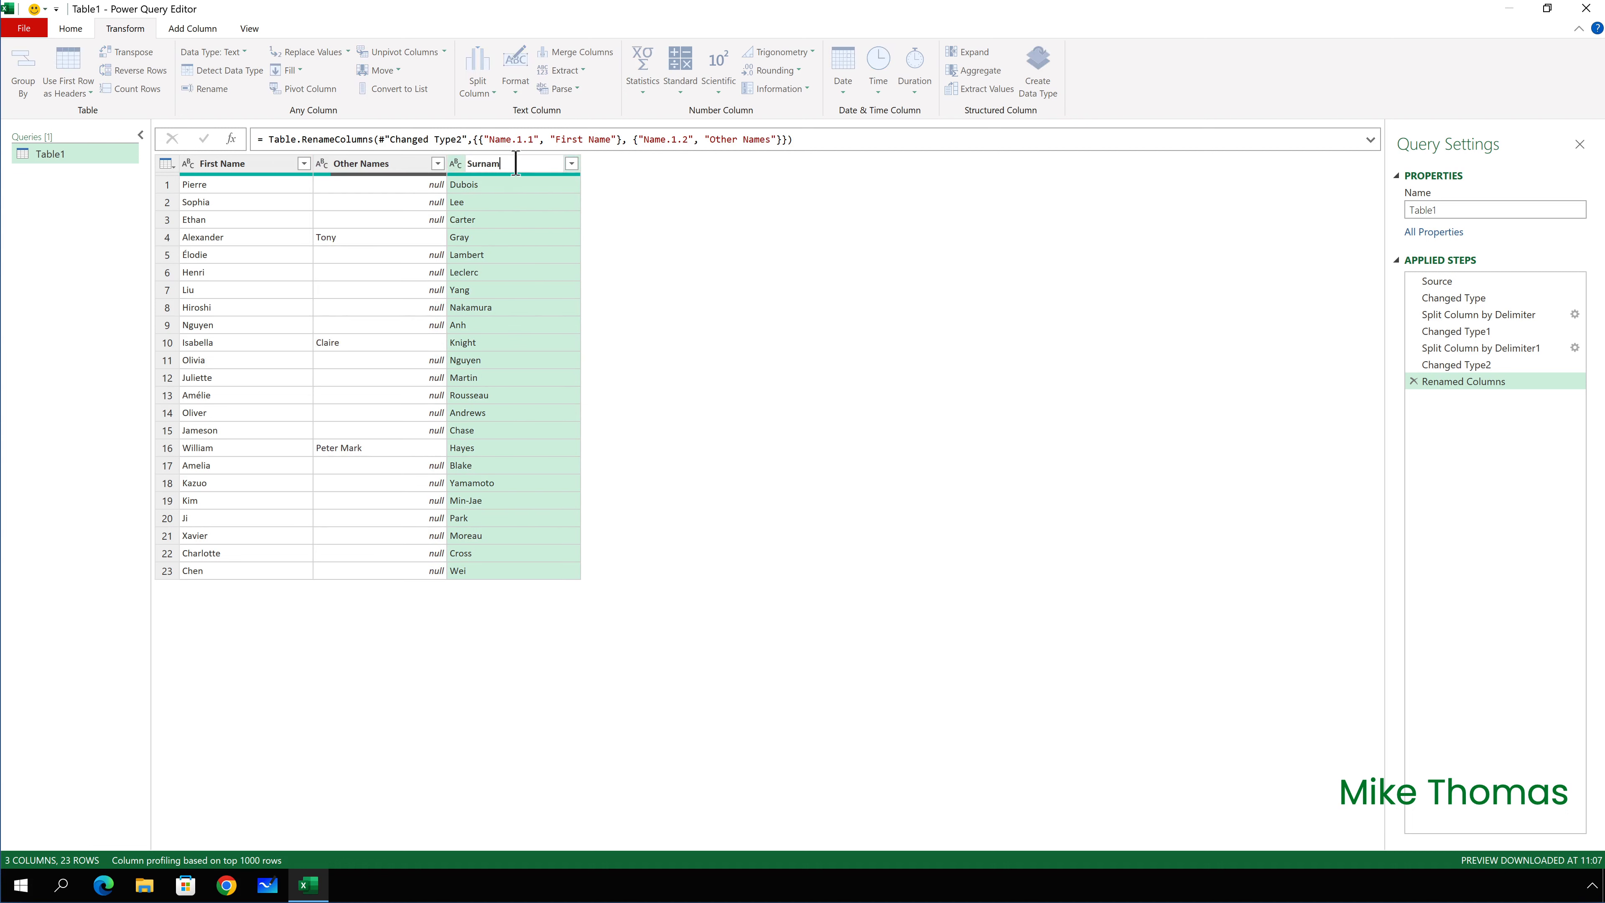
pyautogui.press('Return')
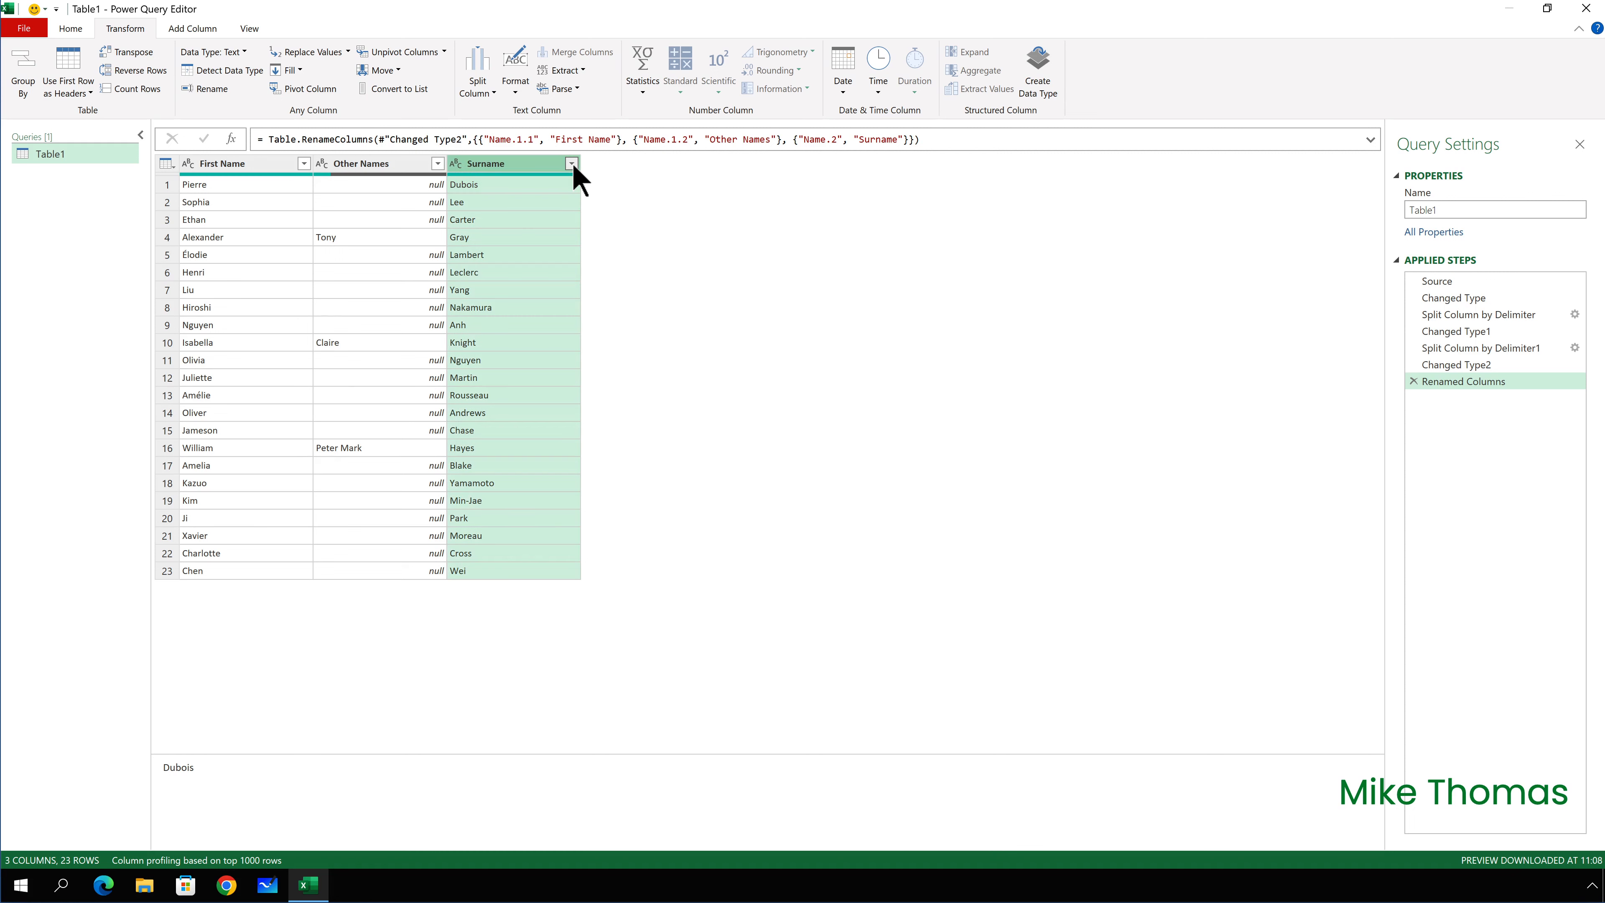
# Sort the rows ascending by Surname
pyautogui.click(571, 164)
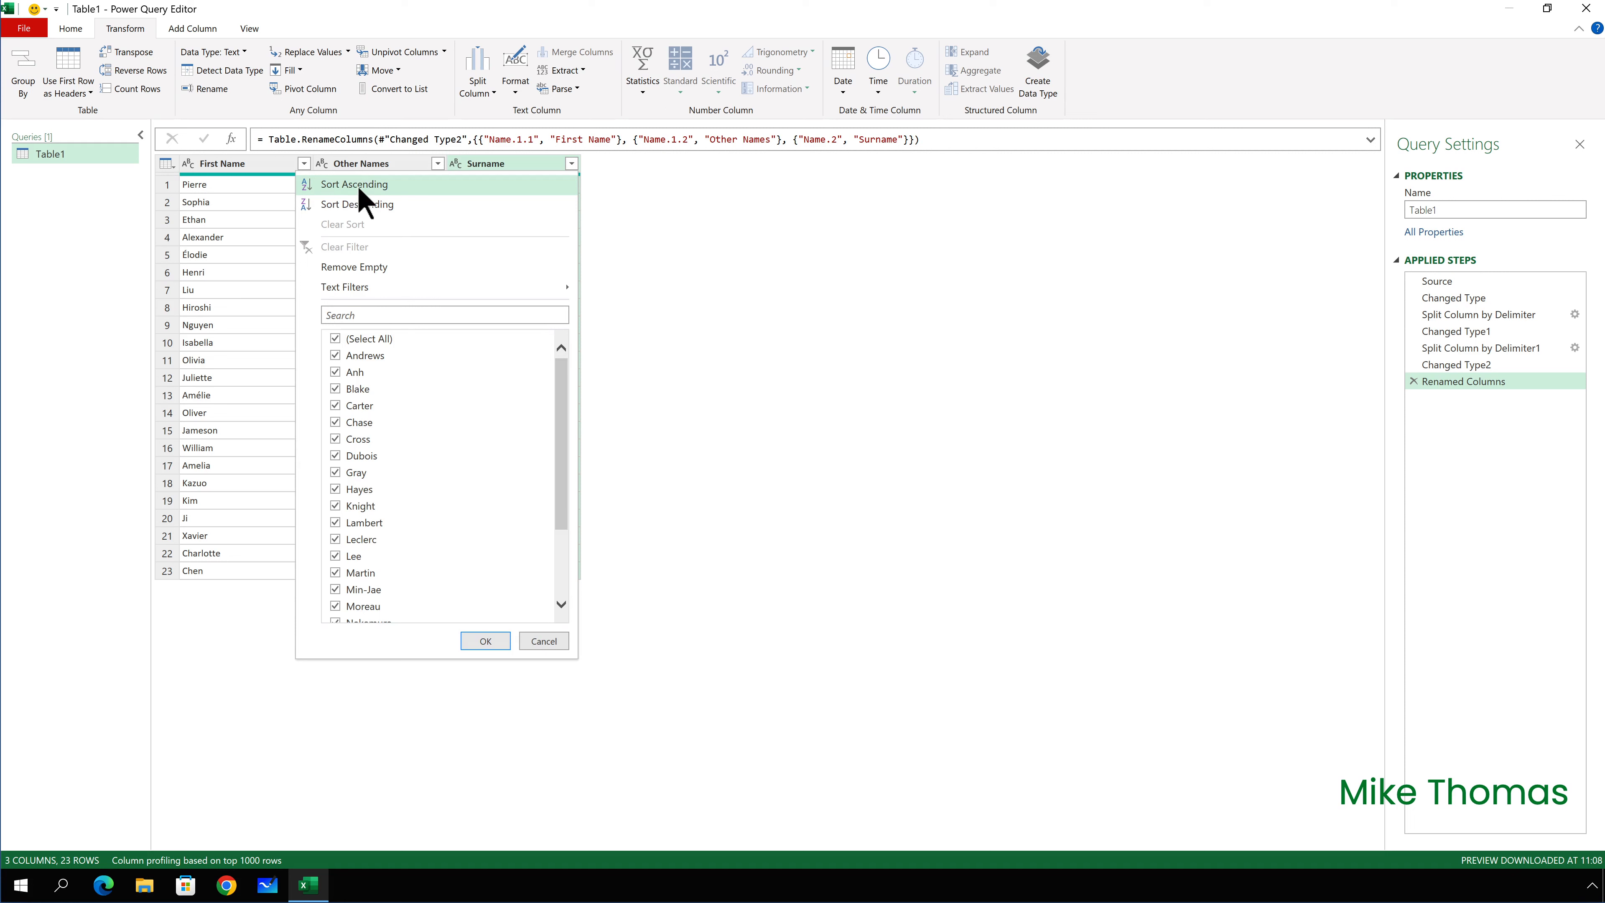
pyautogui.click(352, 184)
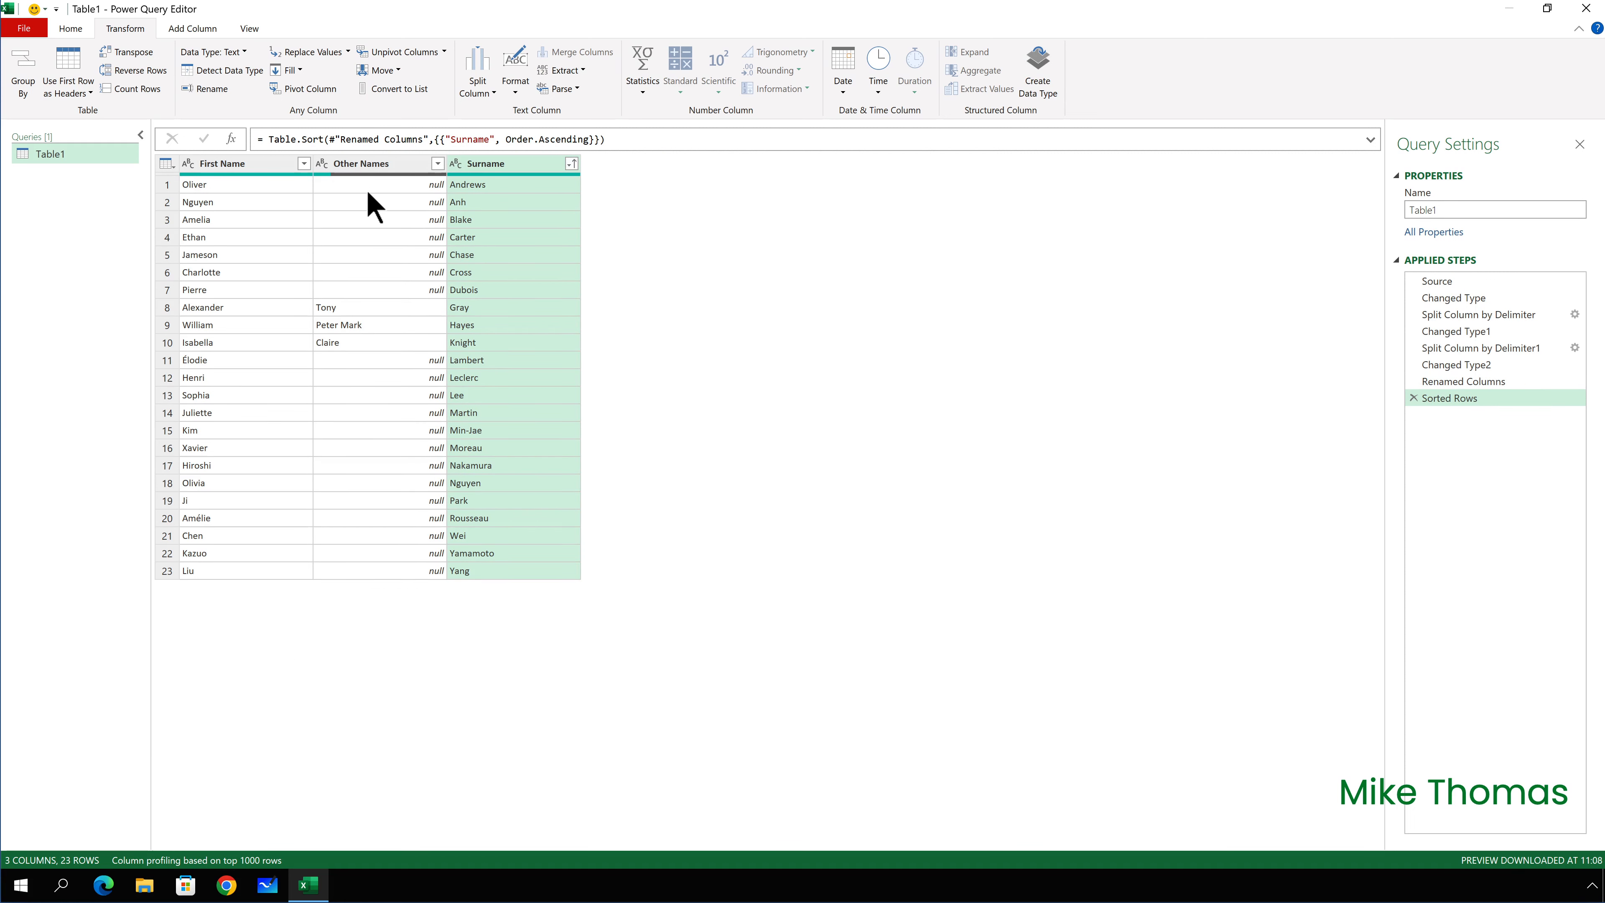
pyautogui.click(23, 27)
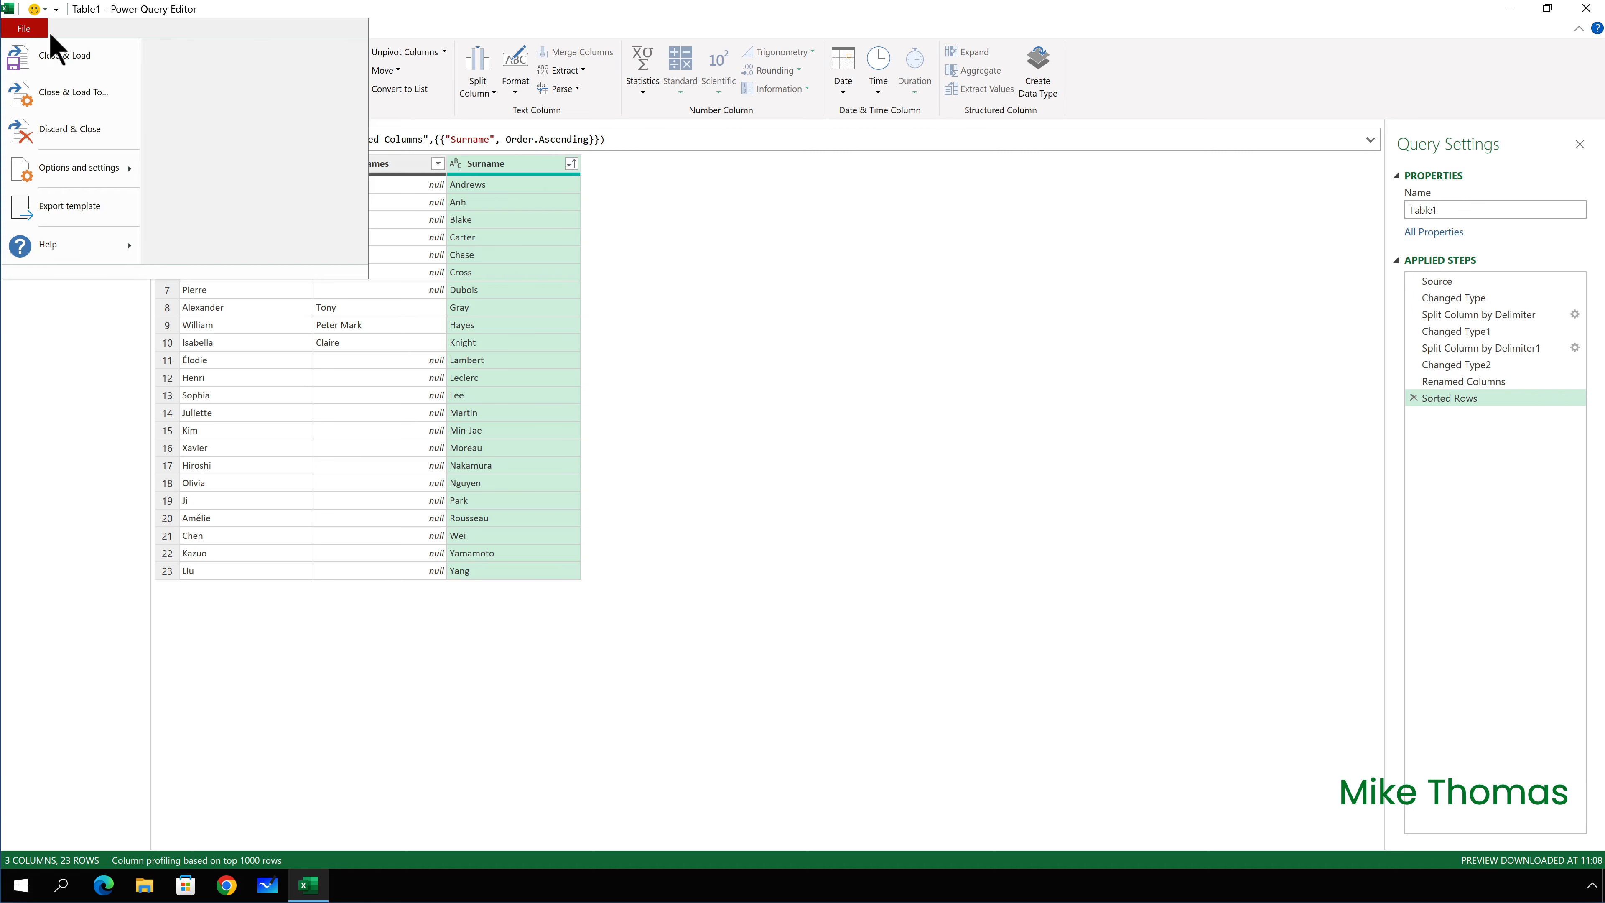
pyautogui.moveTo(72, 92)
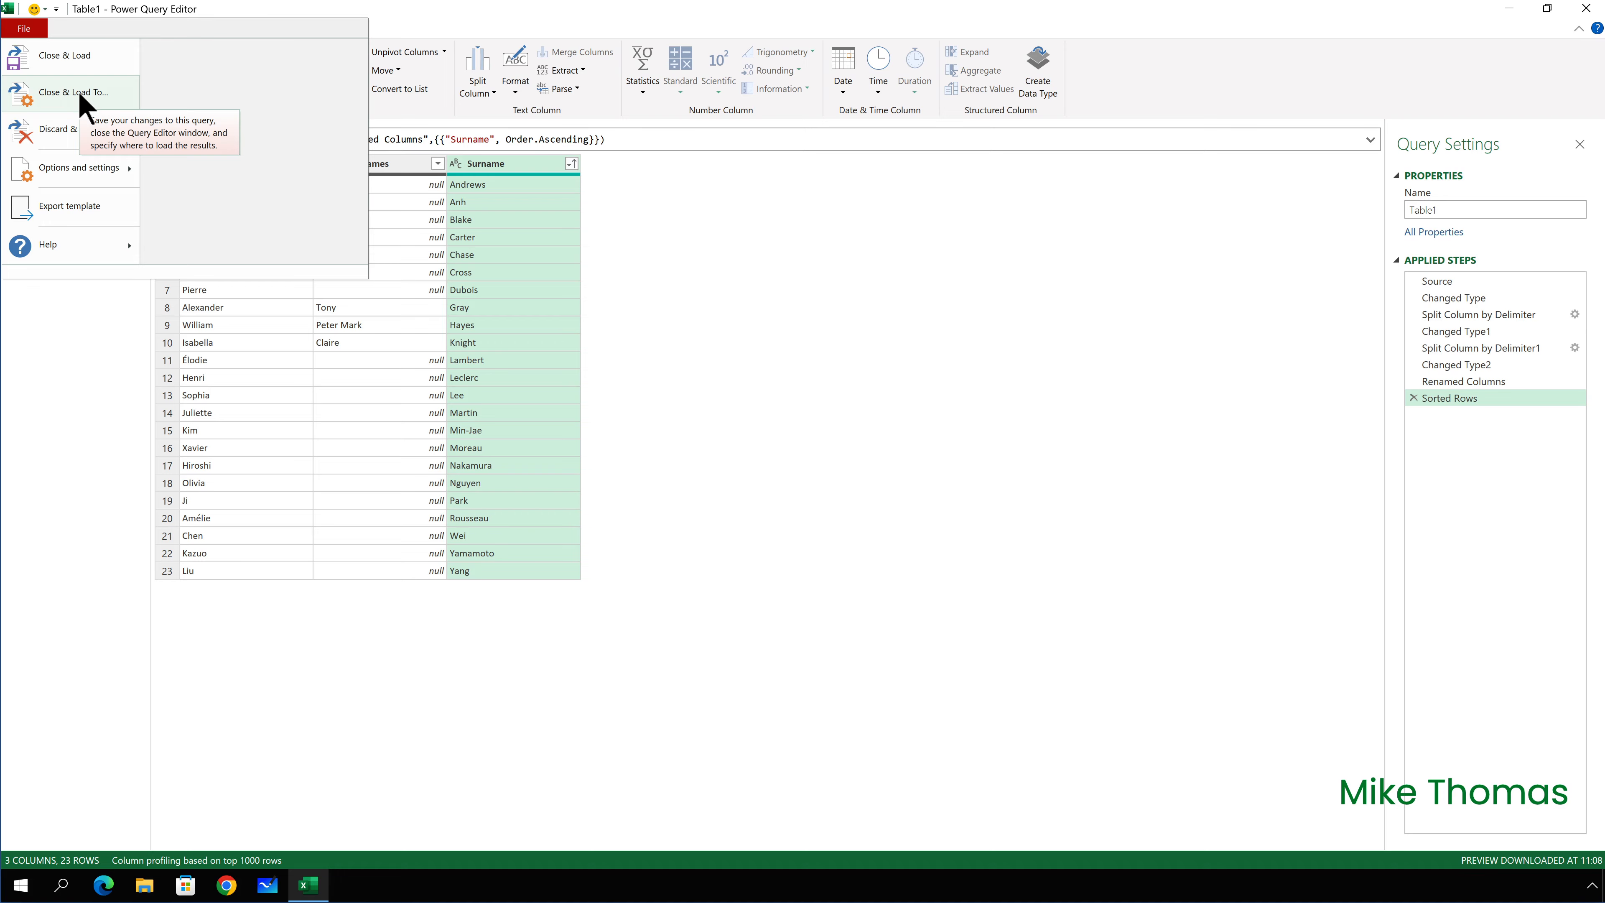
# Close & Load To… so Excel prompts for where to place the results
pyautogui.click(64, 55)
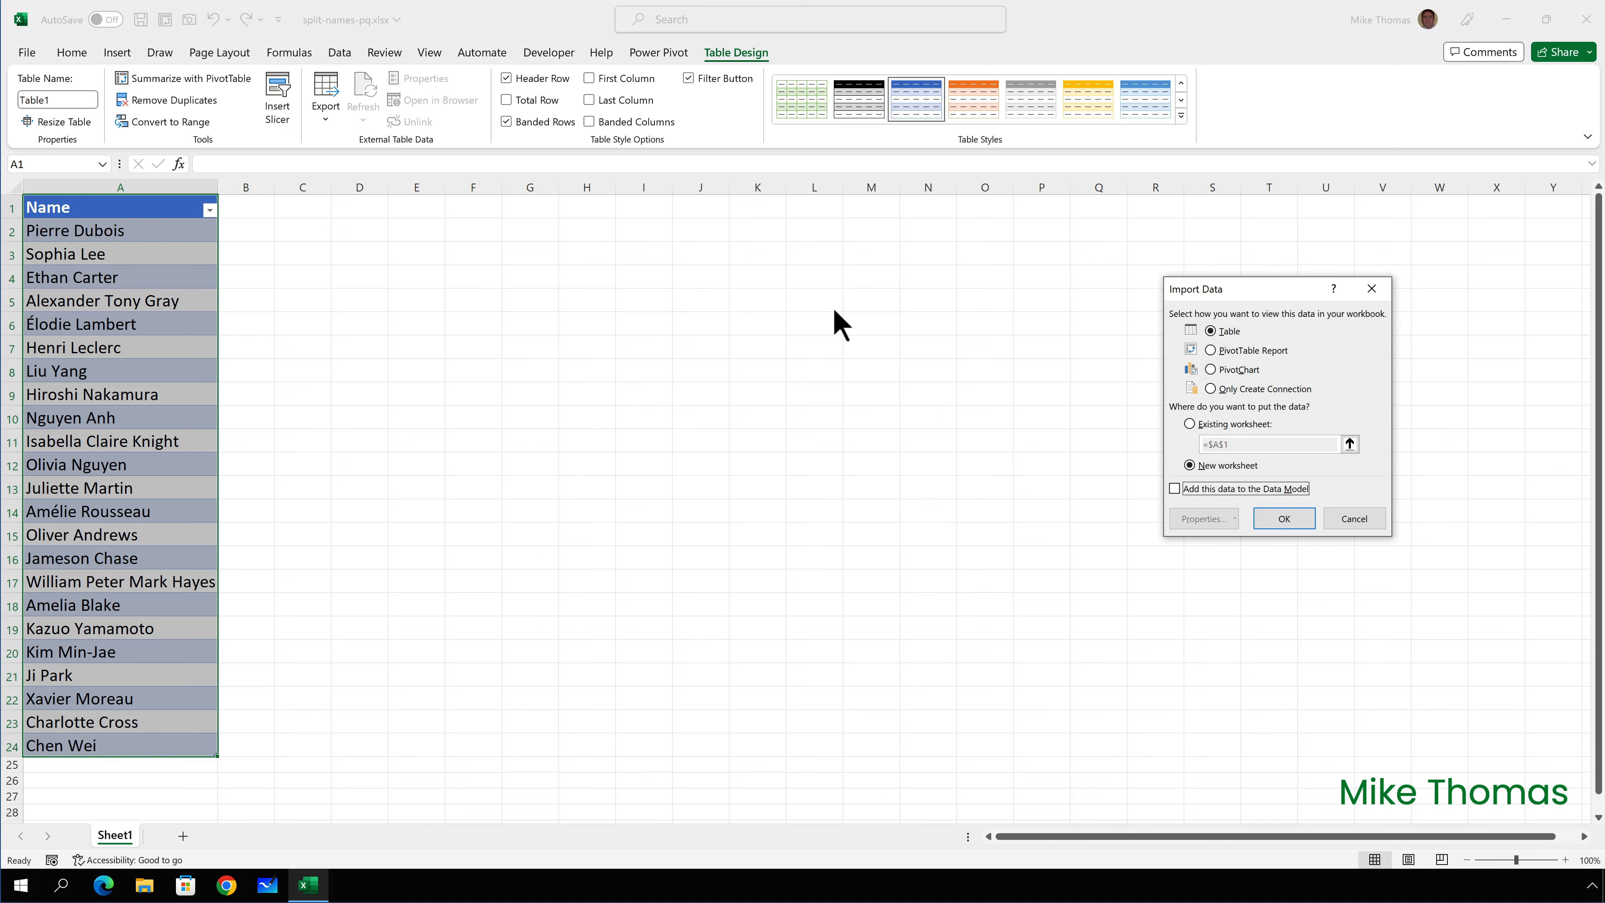
pyautogui.moveTo(1192, 434)
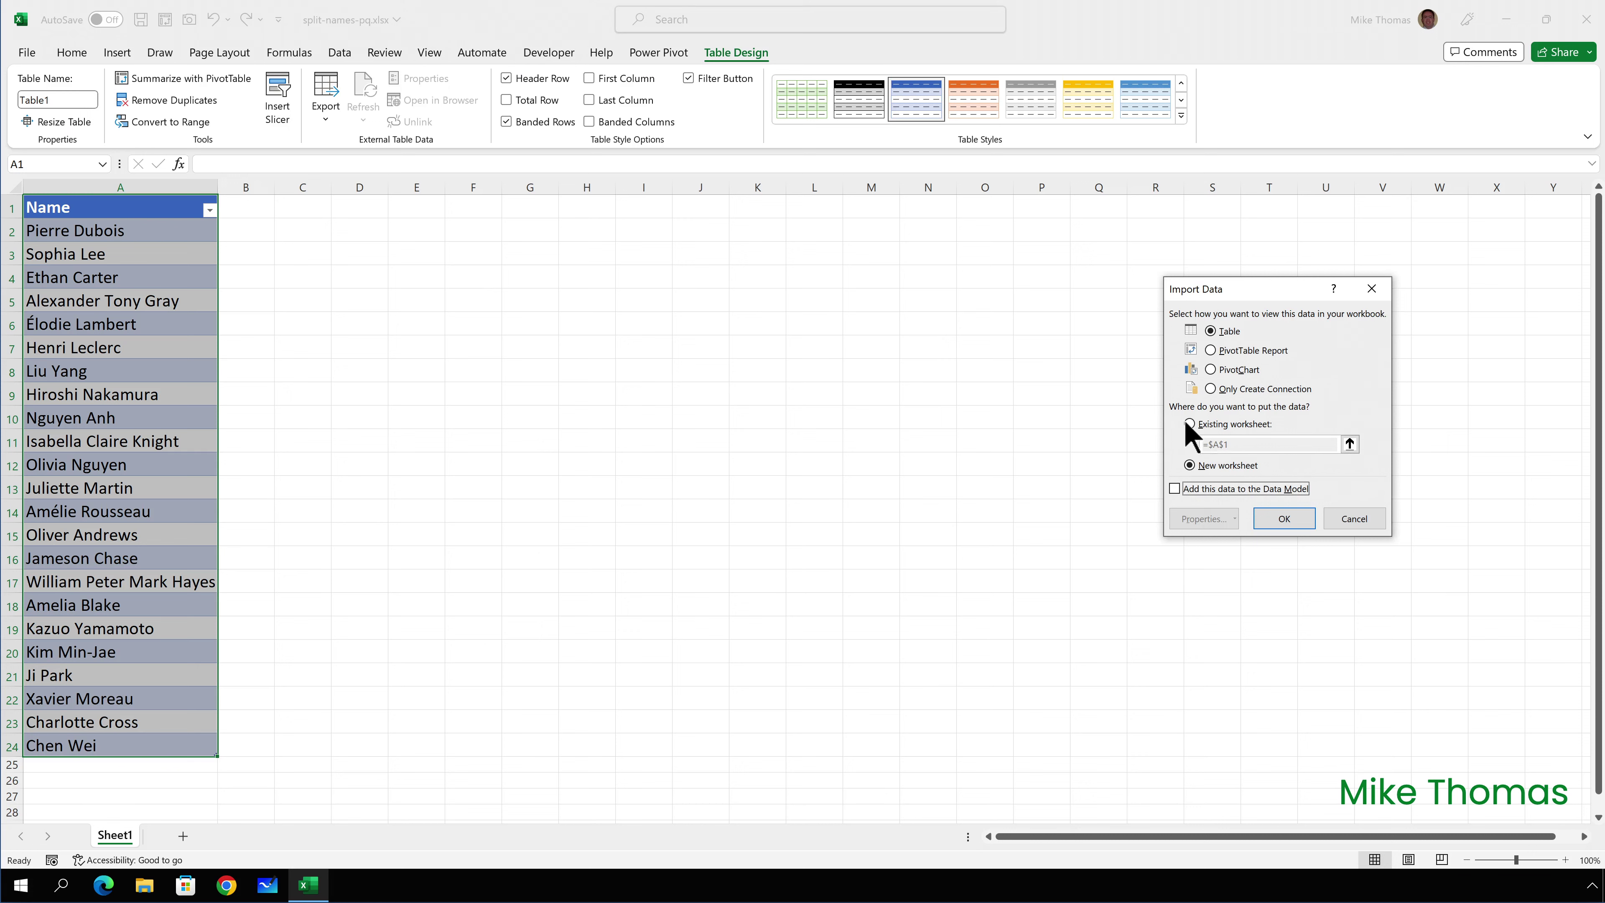
# Load the results as a table into the existing worksheet at cell C1
pyautogui.click(1188, 424)
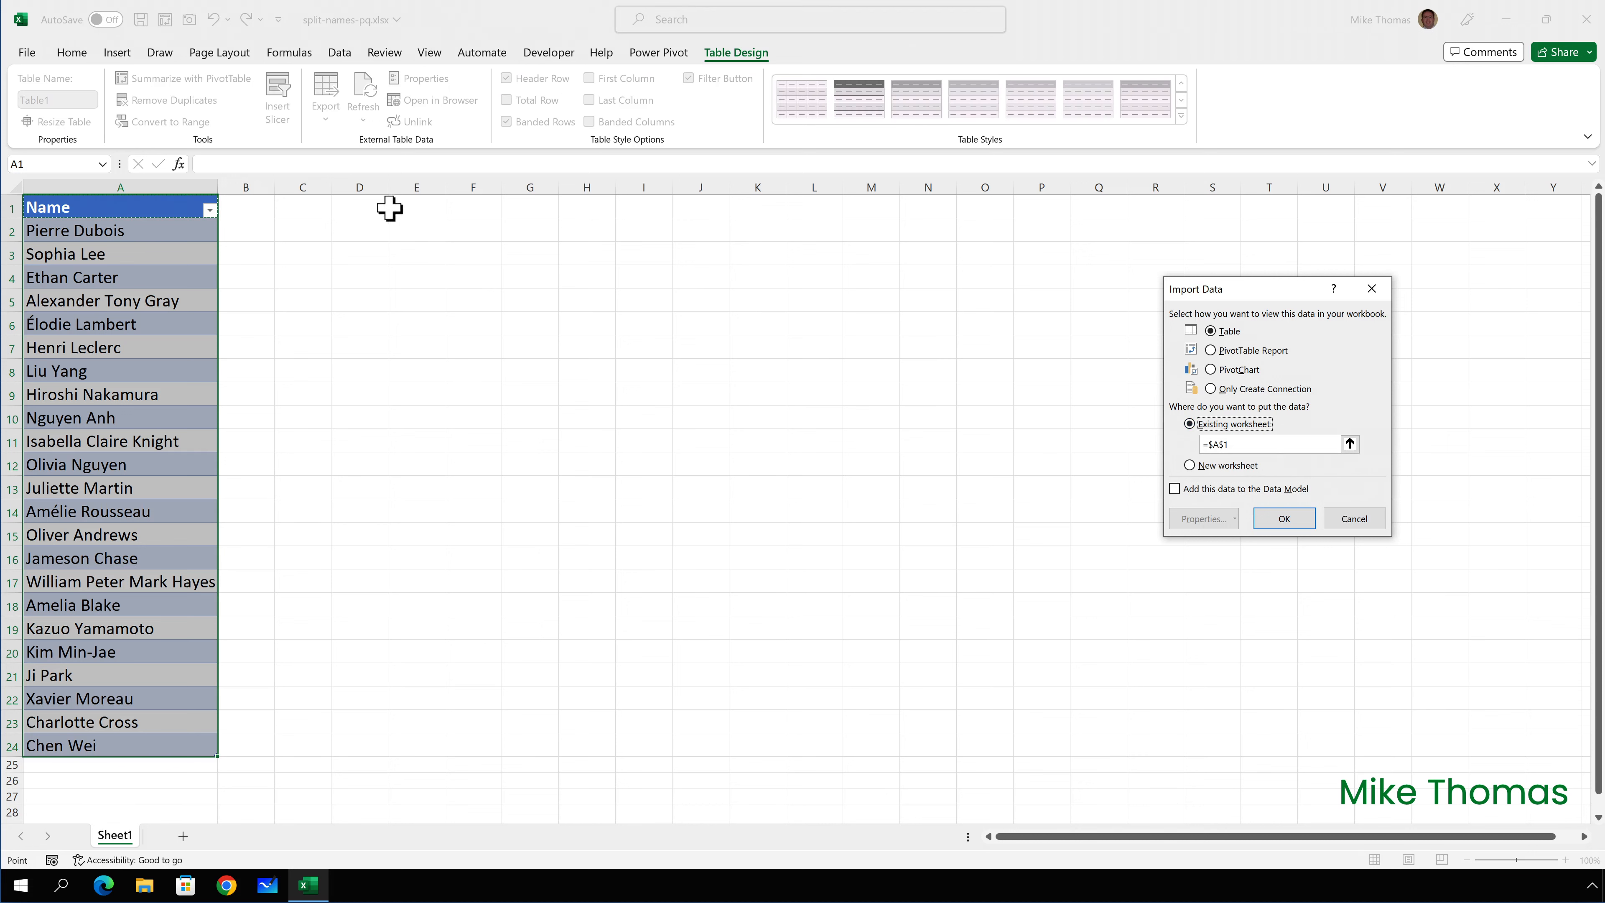
pyautogui.click(302, 207)
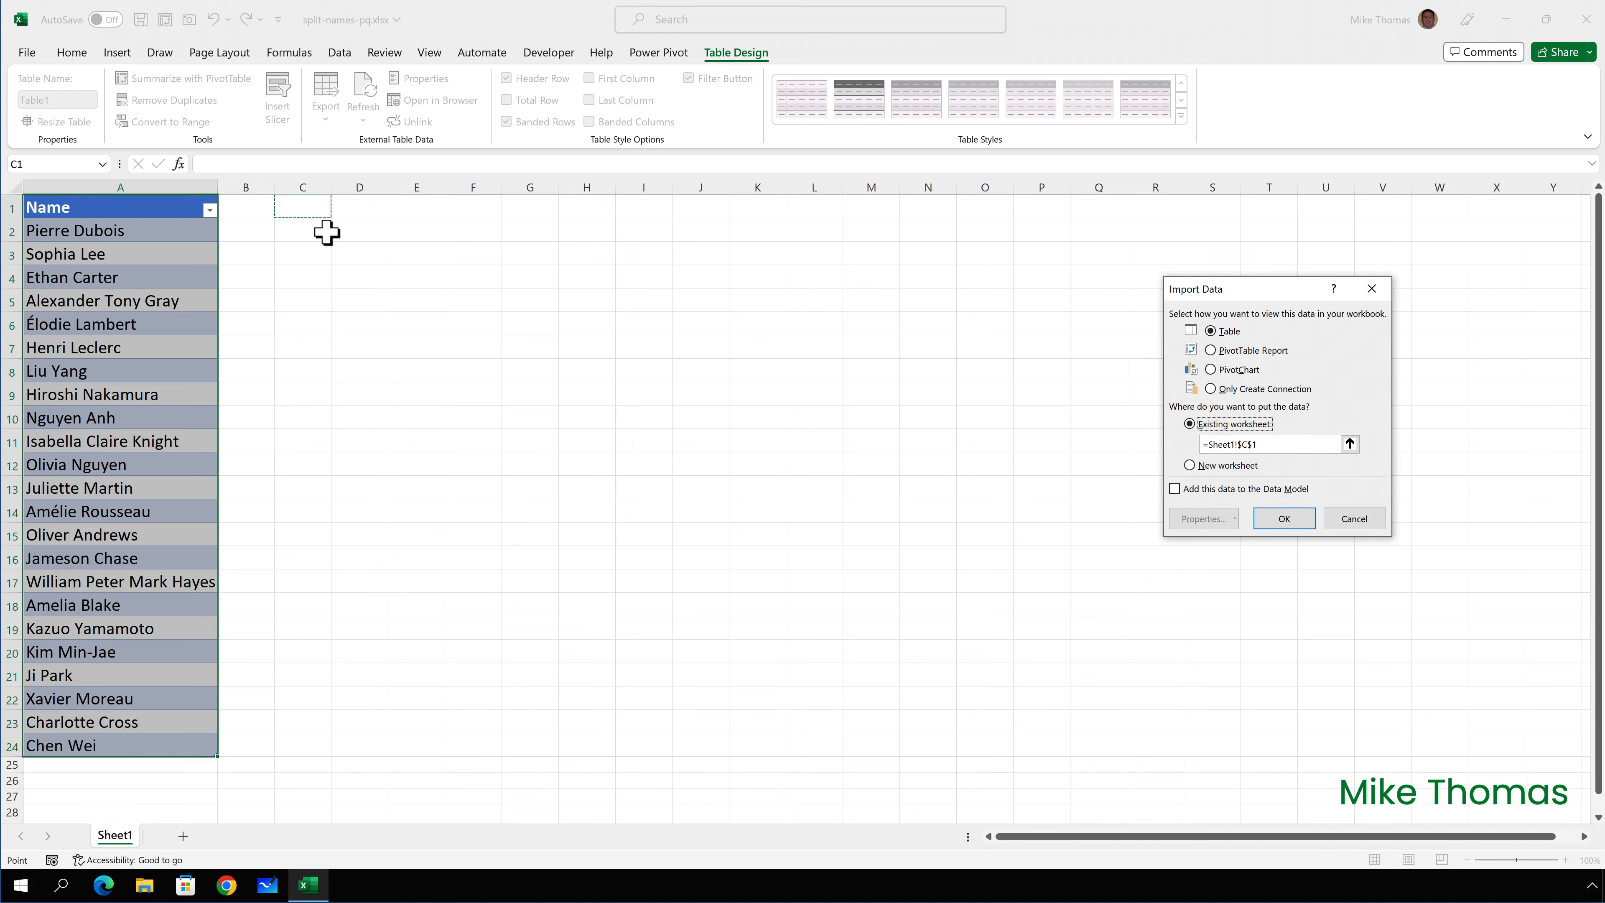
pyautogui.click(1283, 518)
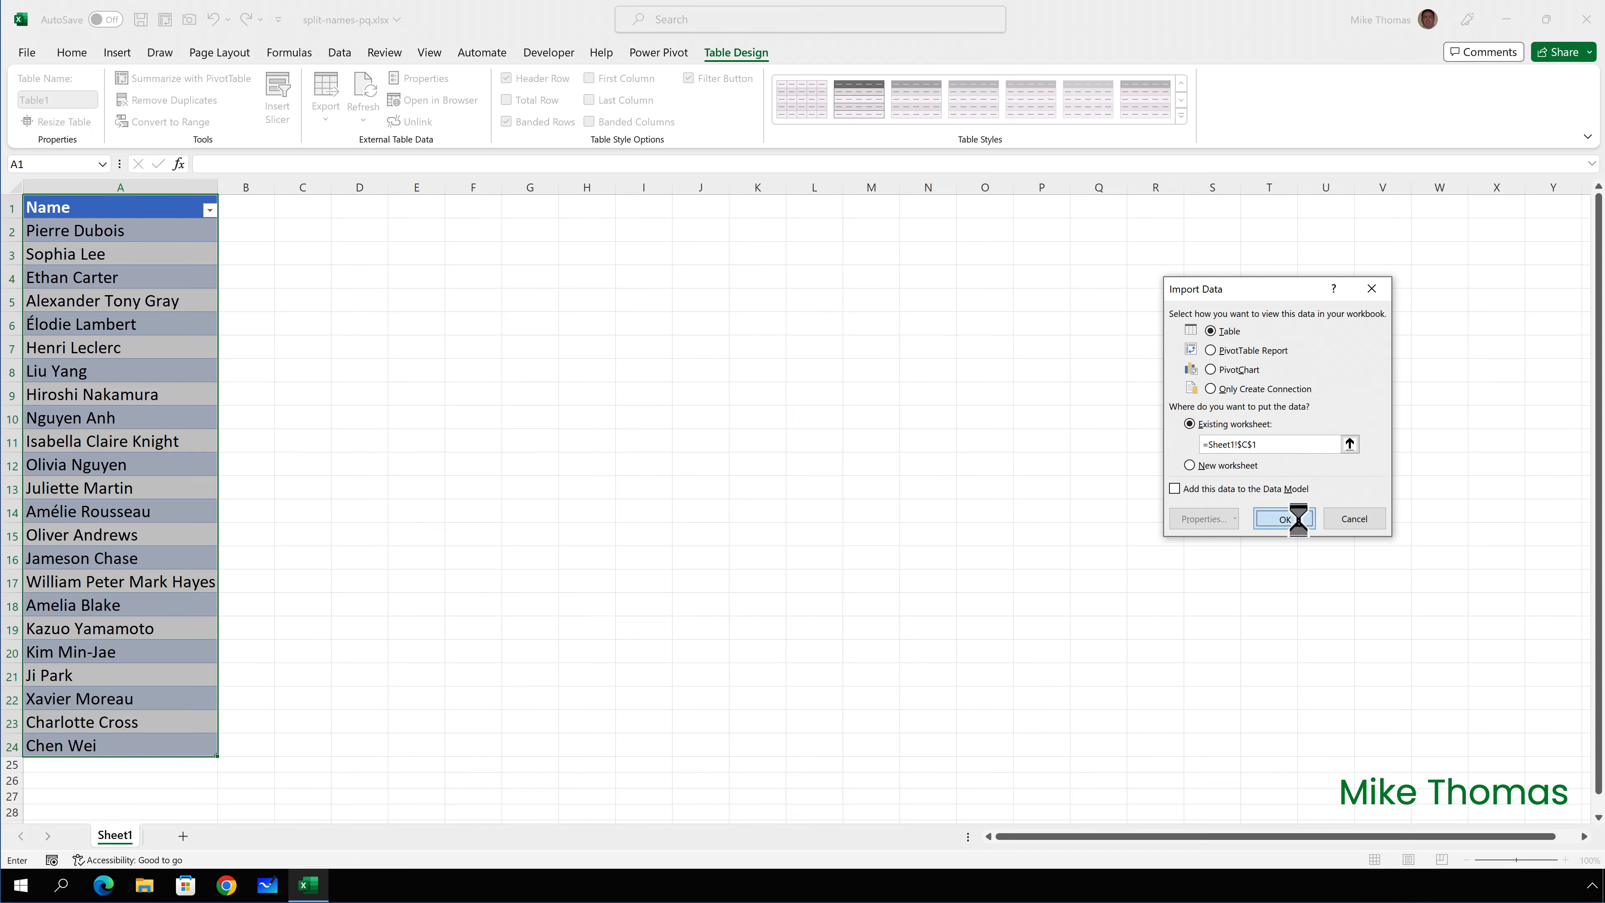
pyautogui.click(1279, 518)
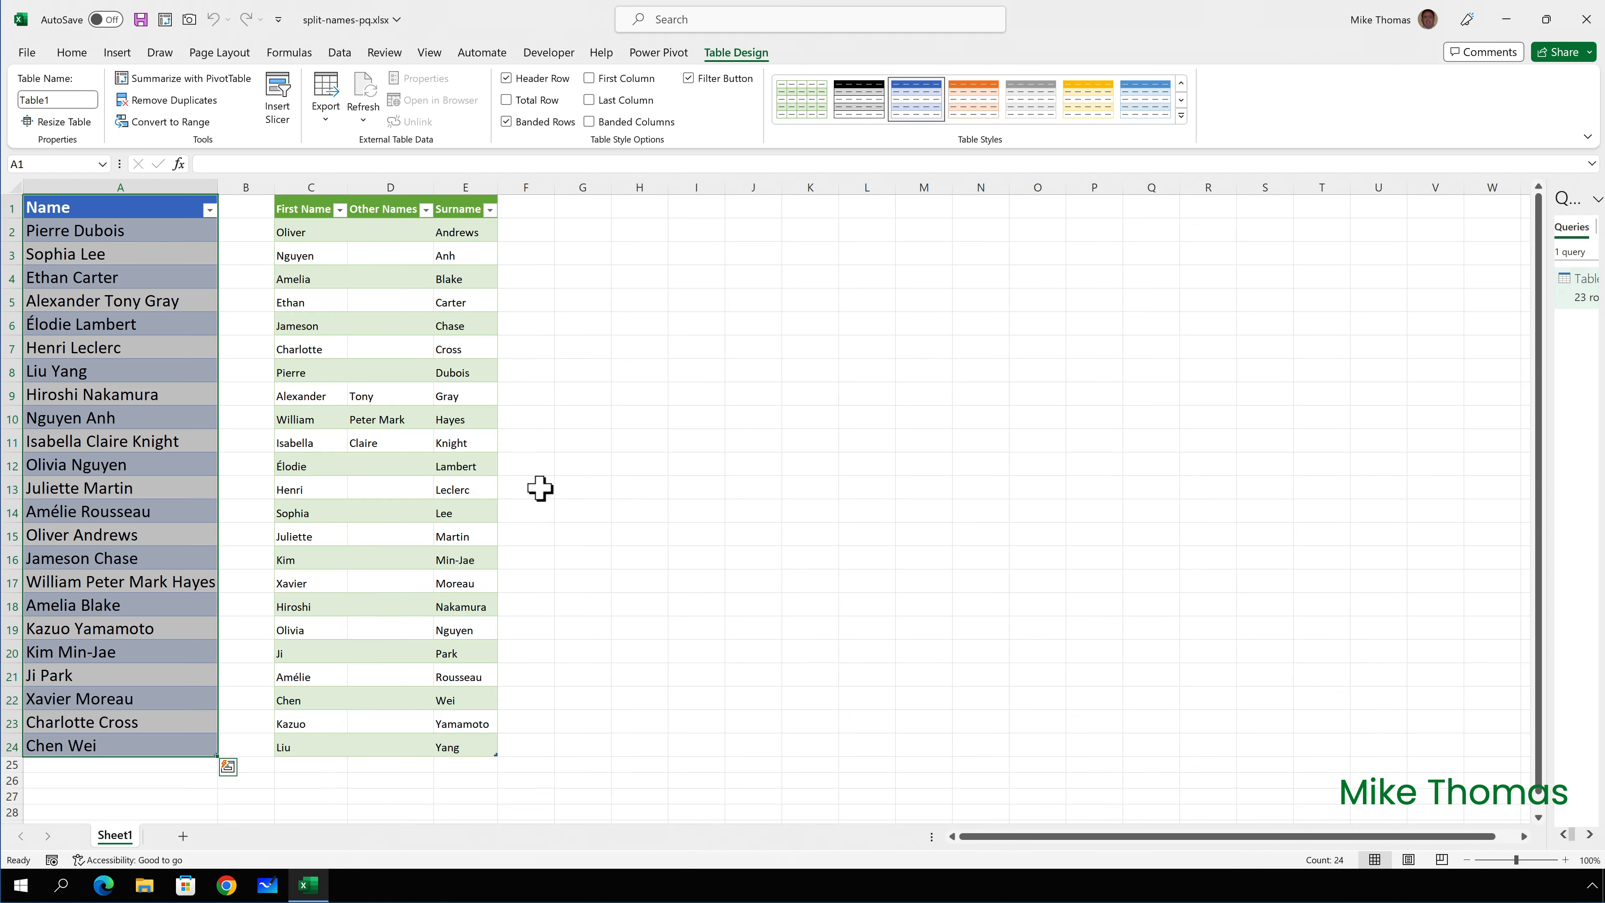
pyautogui.moveTo(159, 310)
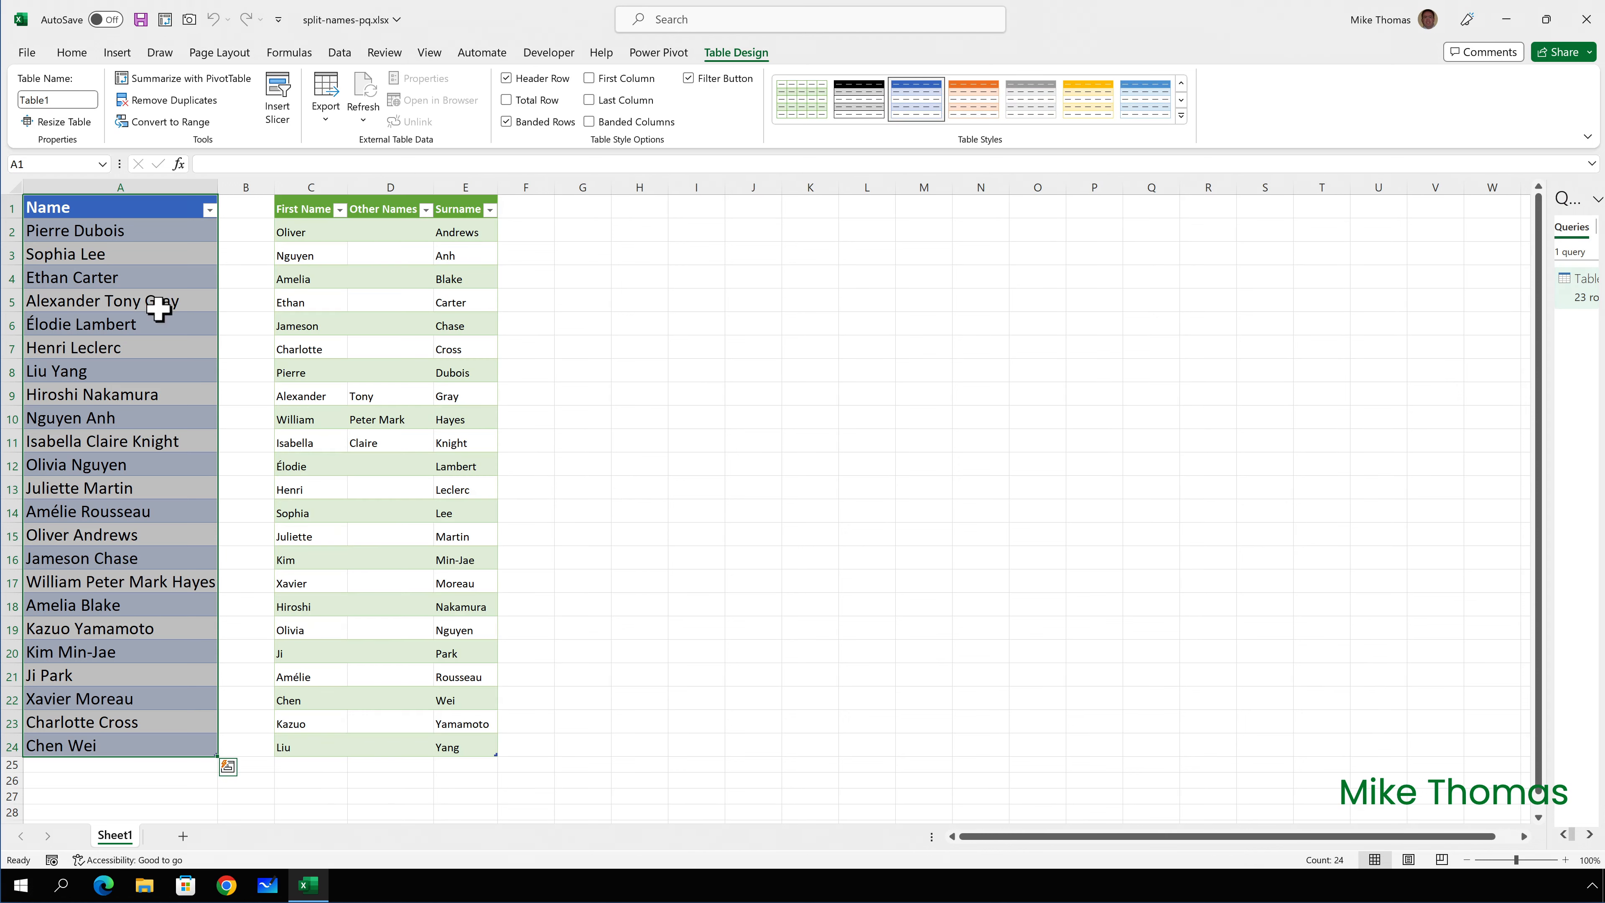
pyautogui.click(120, 207)
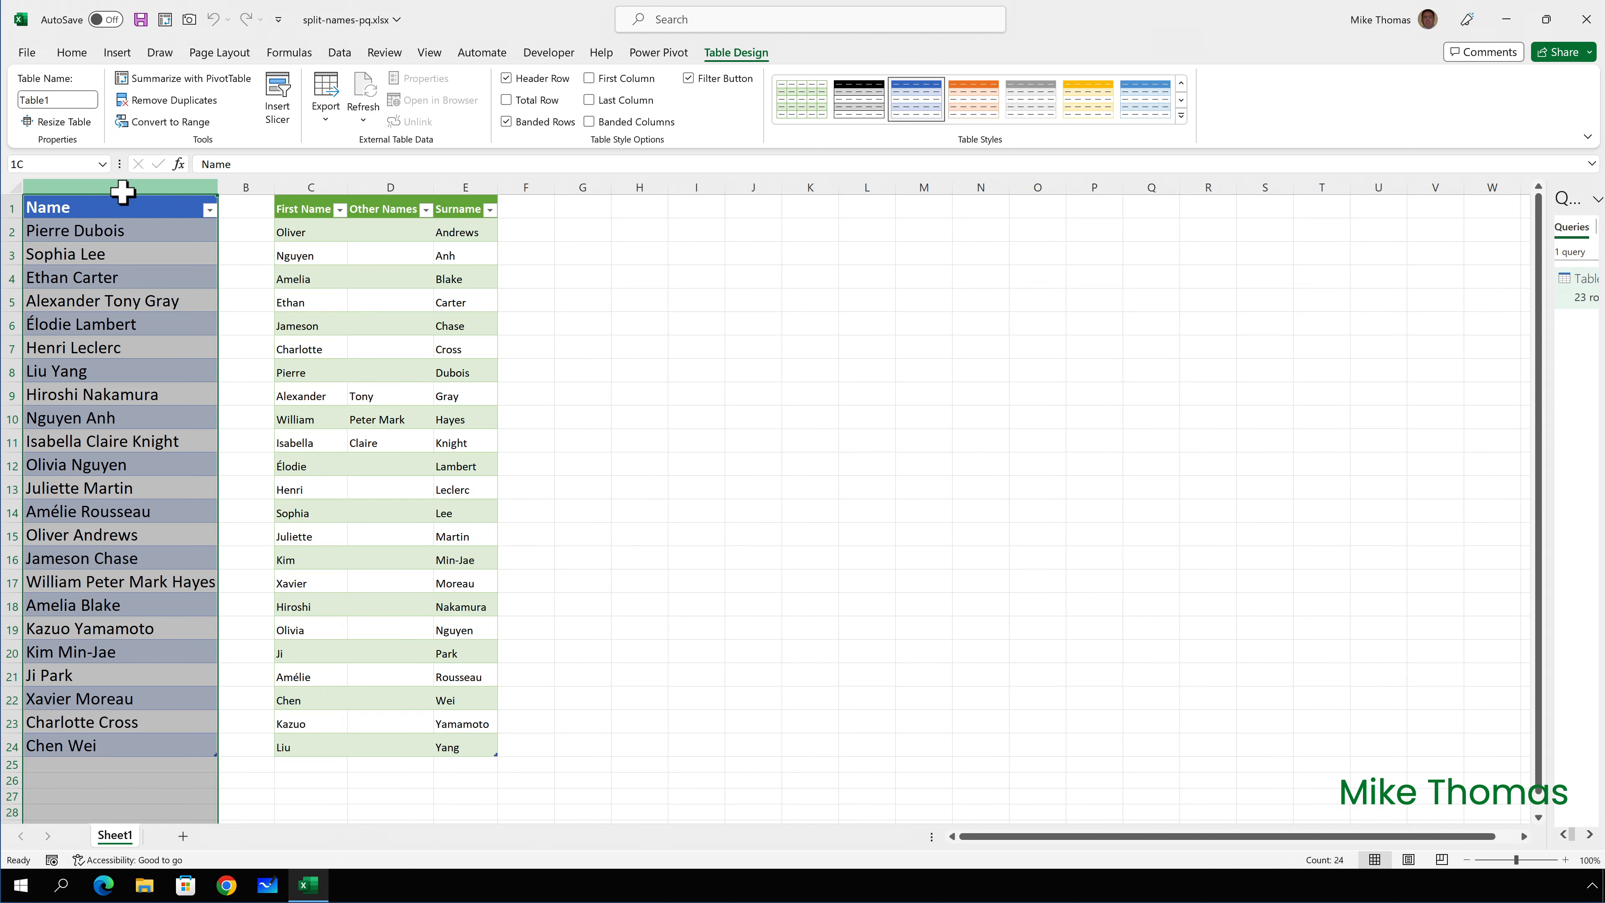